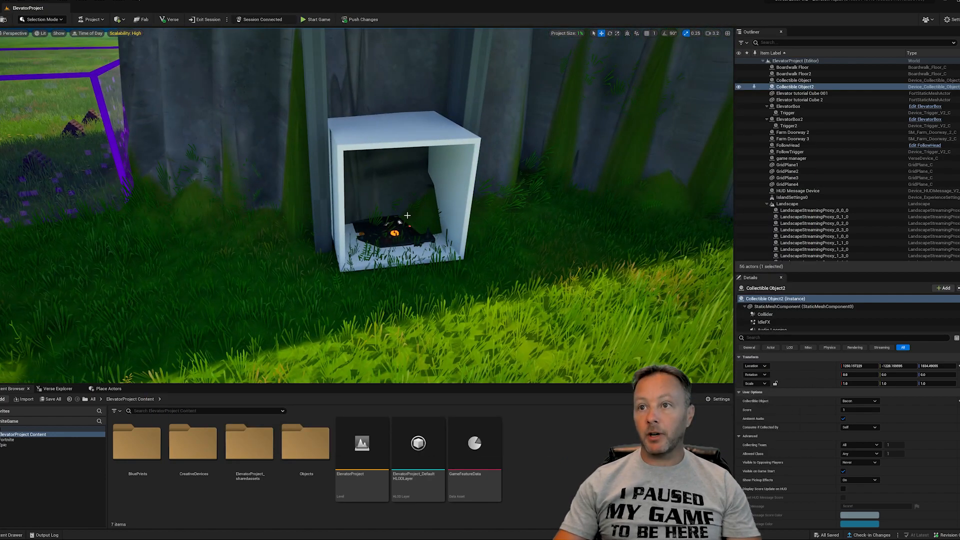
Review the existing elevator tower cubes and second elevator box in the Outliner.
{"action": "left_click", "coordinate": [787, 113]}
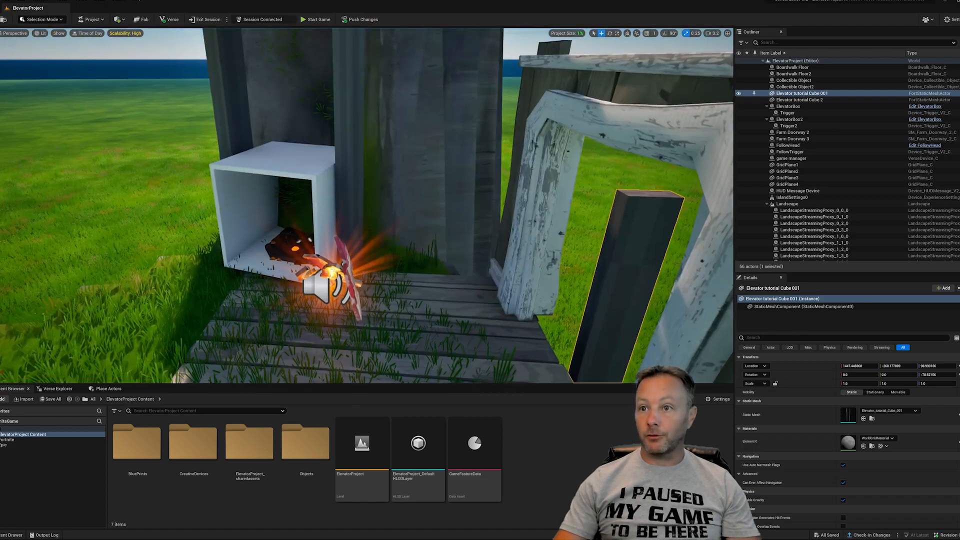
{"action": "left_click", "coordinate": [793, 80]}
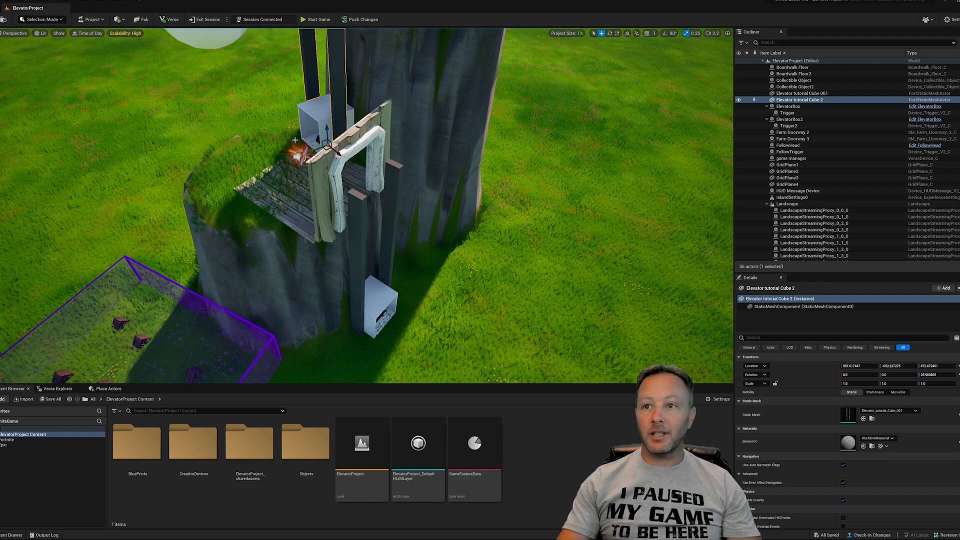
{"action": "left_click", "coordinate": [789, 119]}
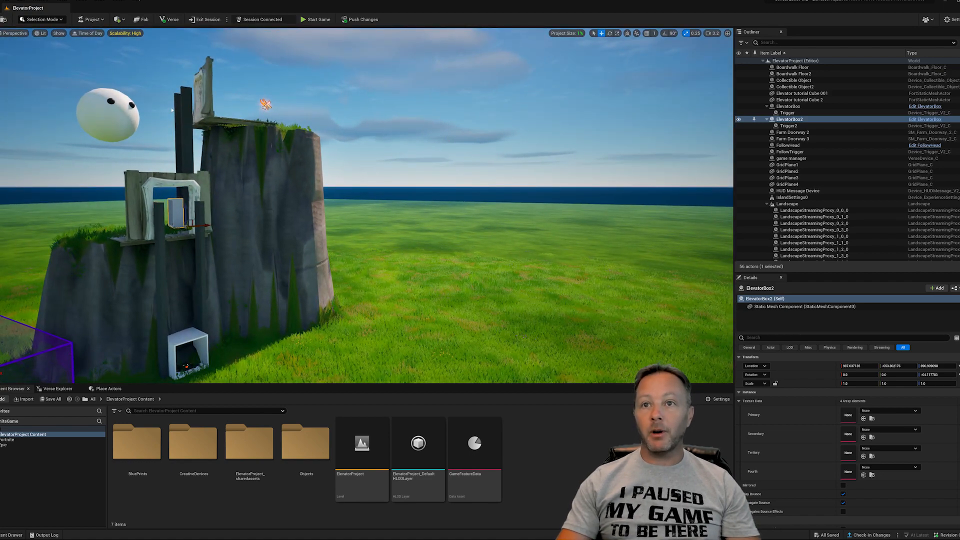
In Landscape Mode, sculpt the terrain up into a tall rock pillar beside the tower.
{"action": "left_click", "coordinate": [40, 19]}
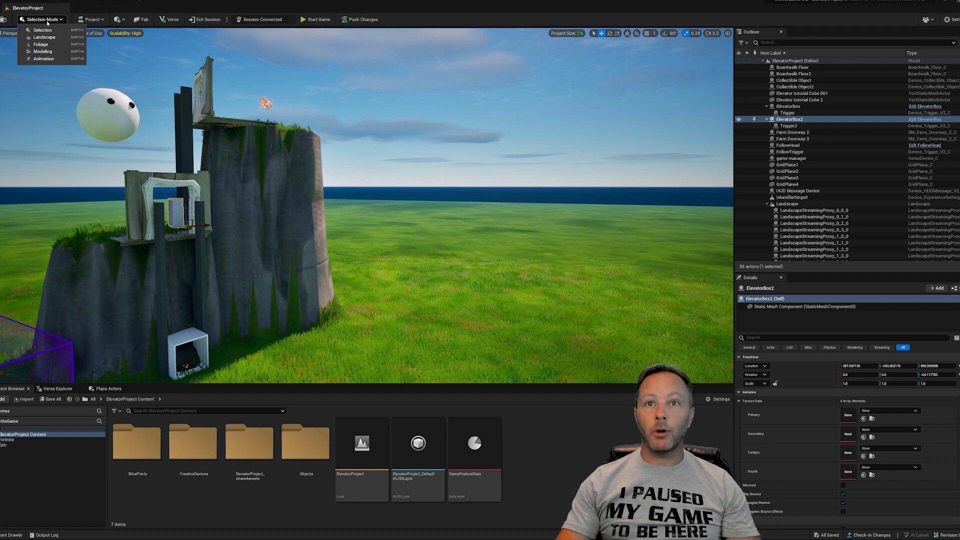
{"action": "left_click", "coordinate": [43, 37]}
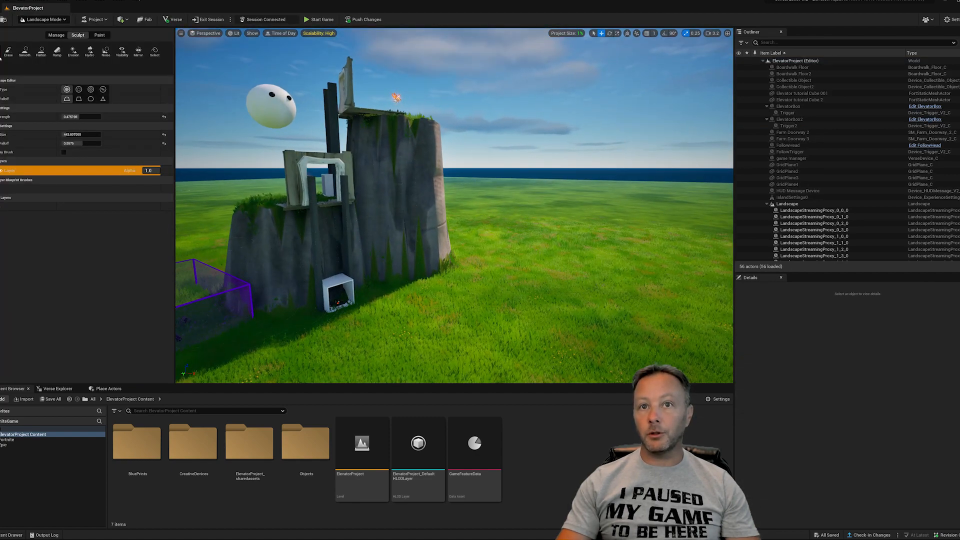
{"action": "left_click", "coordinate": [486, 258]}
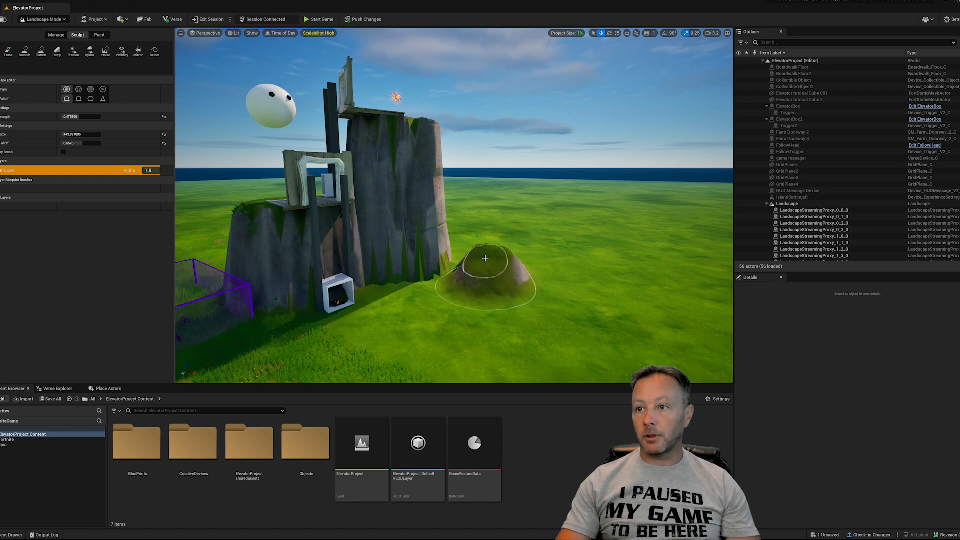
{"action": "left_click_drag", "start_coordinate": [485, 258], "coordinate": [458, 198]}
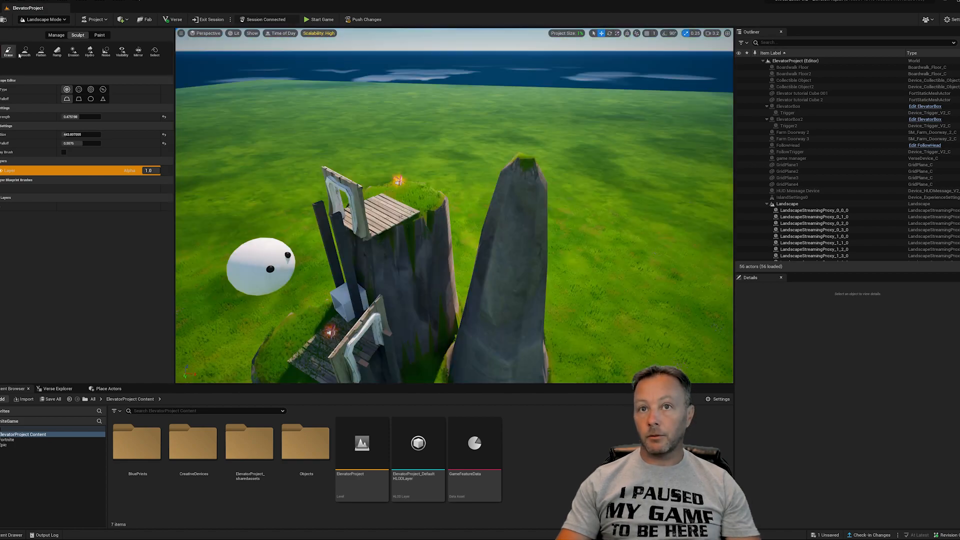
Back in Selection Mode, duplicate ElevatorBox2 and its tower cube as ElevatorBox3 and Cube 3.
{"action": "left_click", "coordinate": [42, 19]}
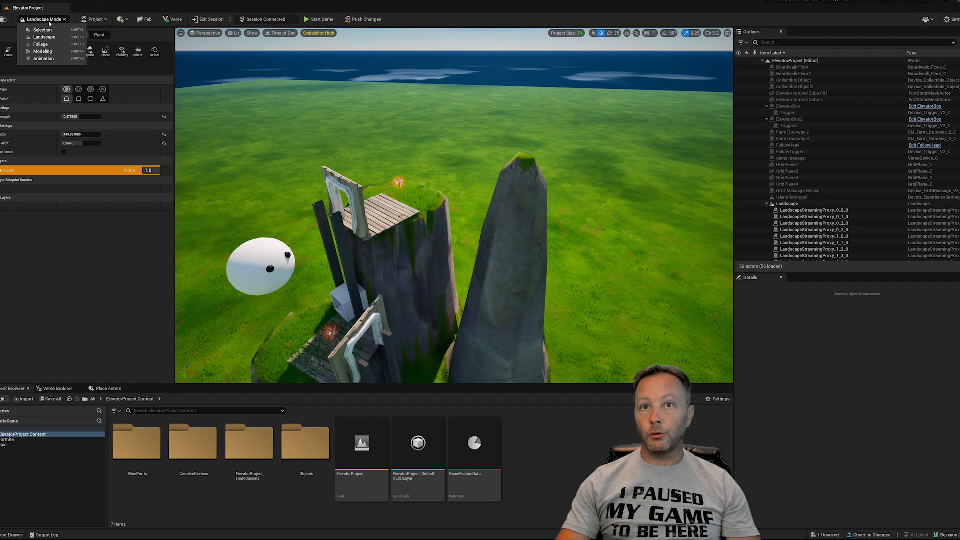
{"action": "left_click", "coordinate": [42, 29]}
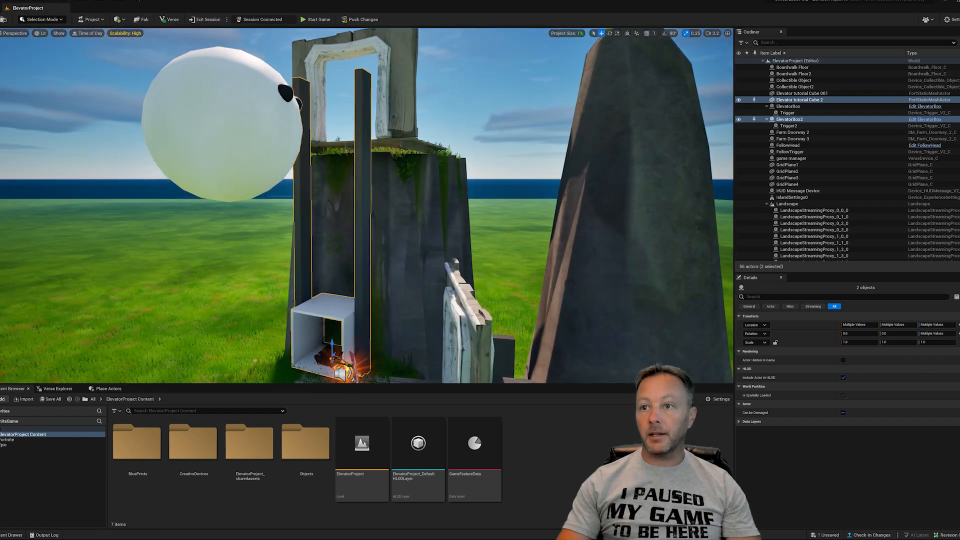
{"action": "left_click", "coordinate": [799, 99]}
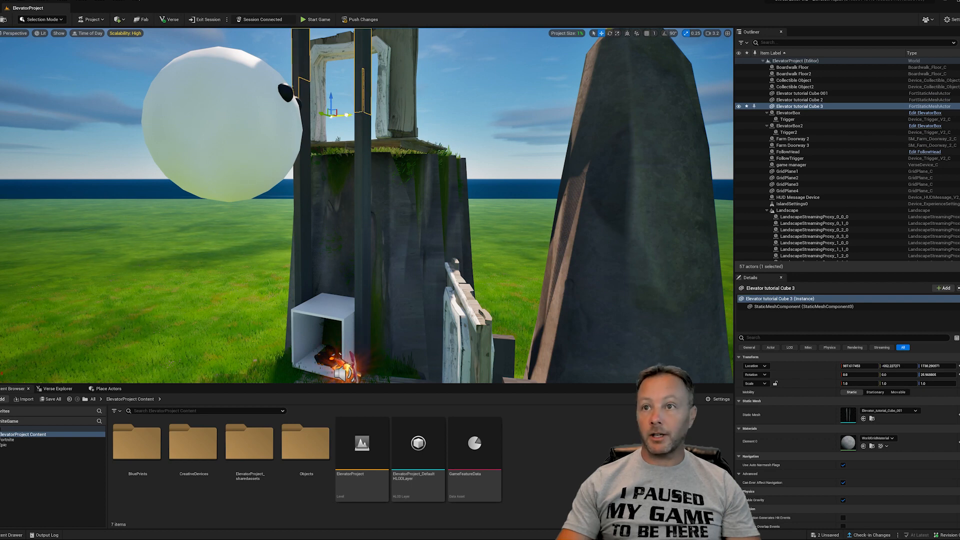
{"action": "left_click", "coordinate": [790, 126]}
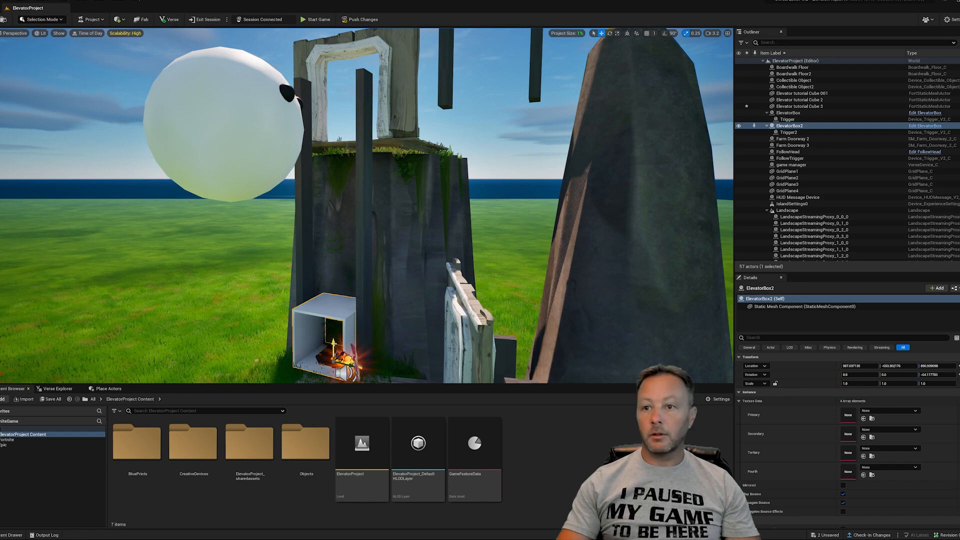
{"action": "left_click", "coordinate": [790, 138]}
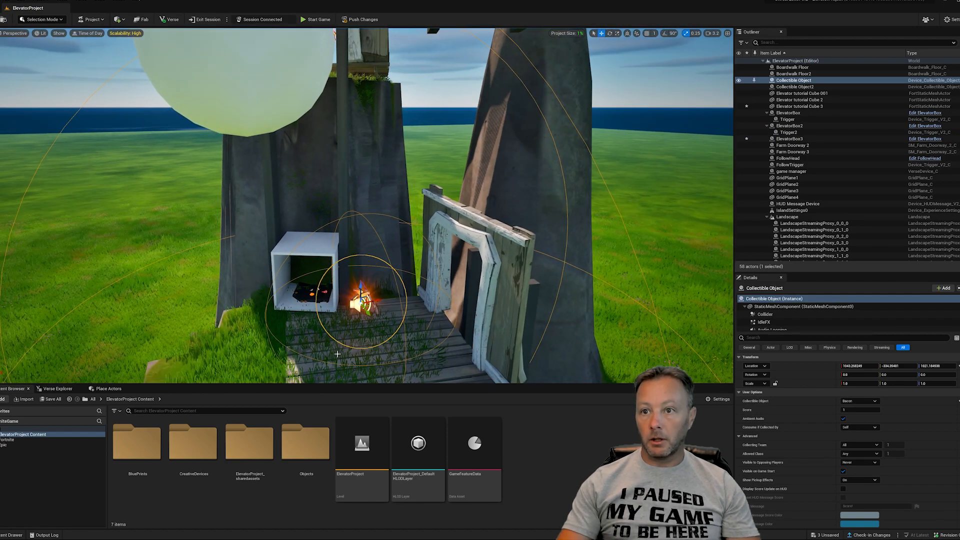
Duplicate the second elevator's trigger for the third elevator.
{"action": "left_click", "coordinate": [789, 132]}
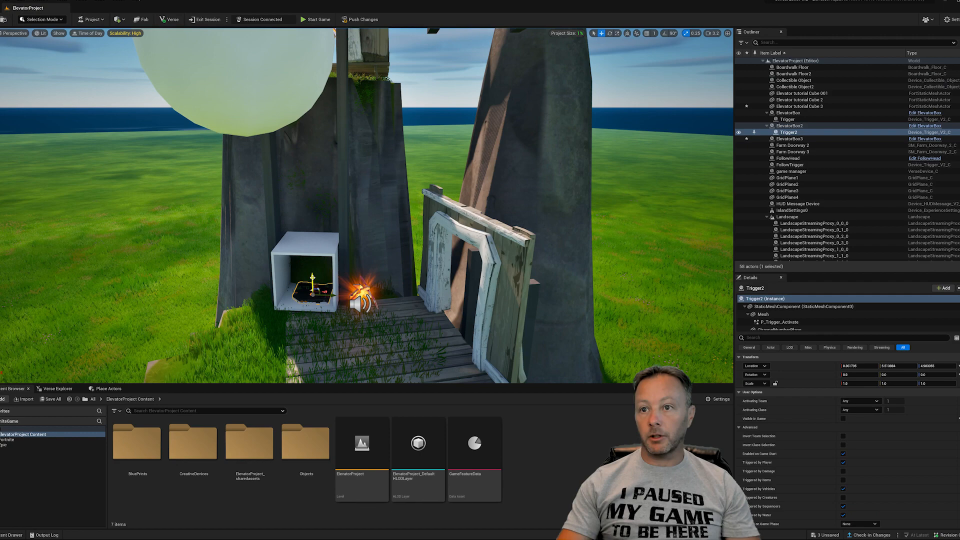
{"action": "left_click", "coordinate": [789, 138]}
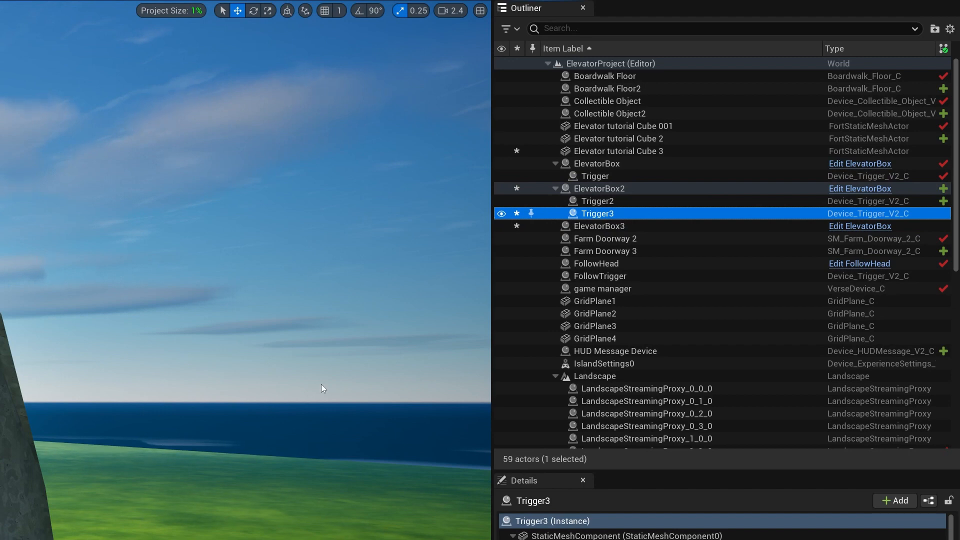
{"action": "mouse_move", "coordinate": [618, 189]}
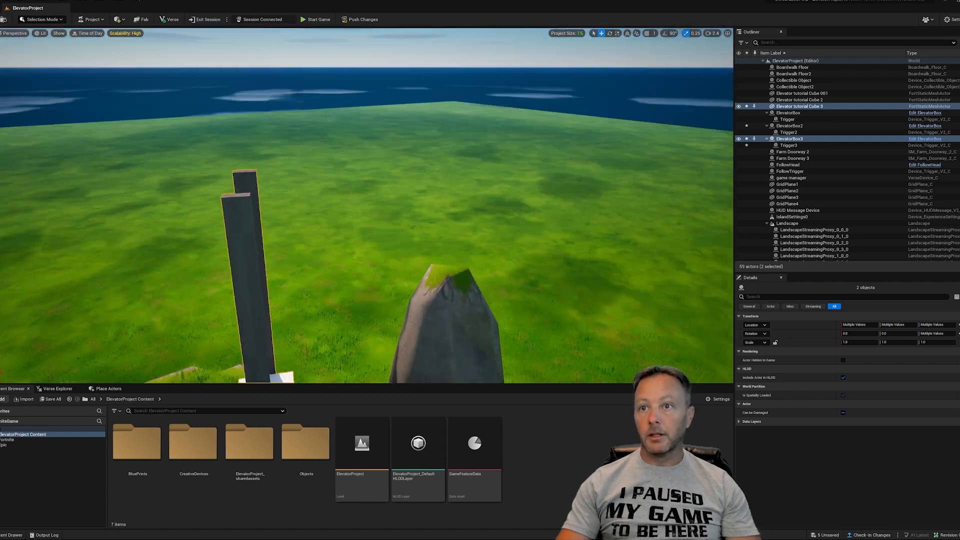
Keep object selection active to lift ElevatorBox3 and Cube 3 beside the pillar top.
{"action": "left_click", "coordinate": [40, 19]}
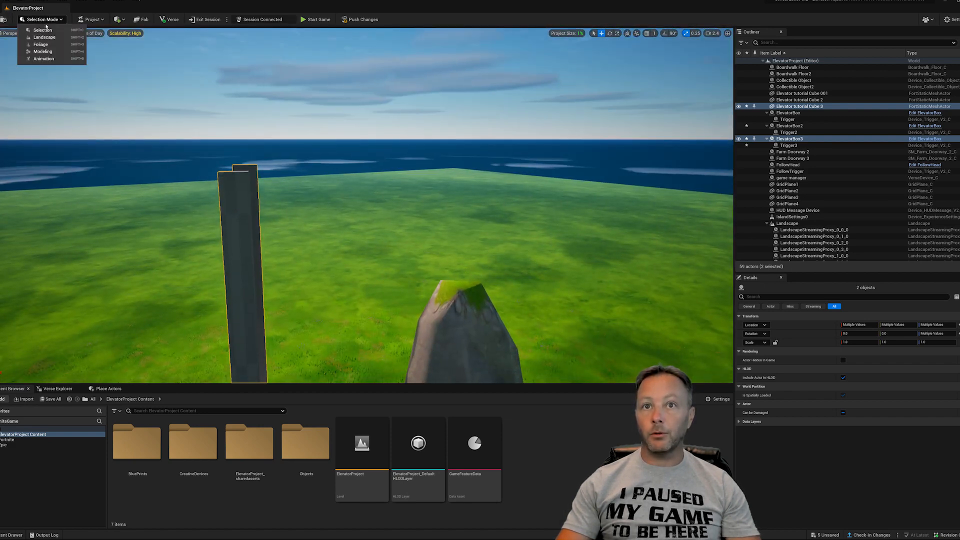
{"action": "left_click", "coordinate": [44, 37]}
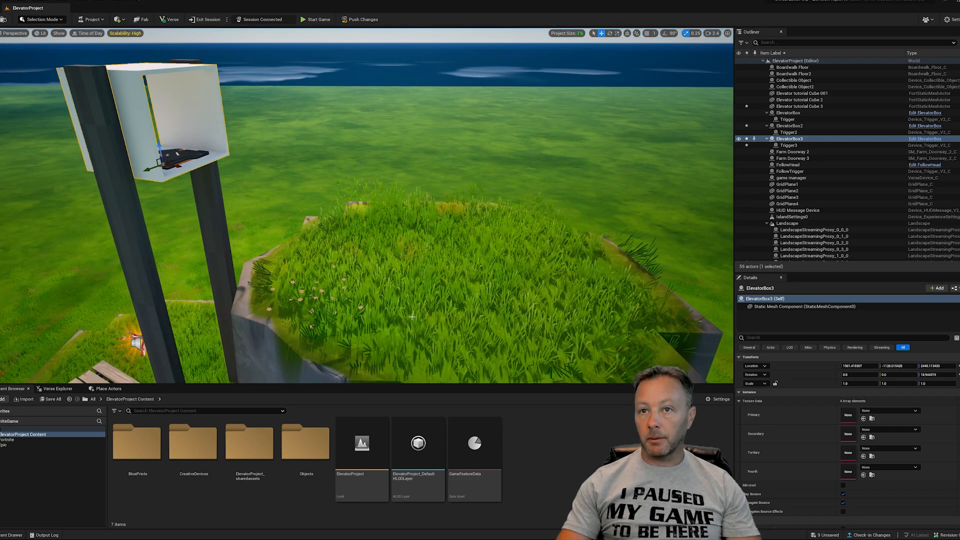
Switch to Landscape Mode and choose the Flatten brush for the pillar.
{"action": "left_click", "coordinate": [41, 19]}
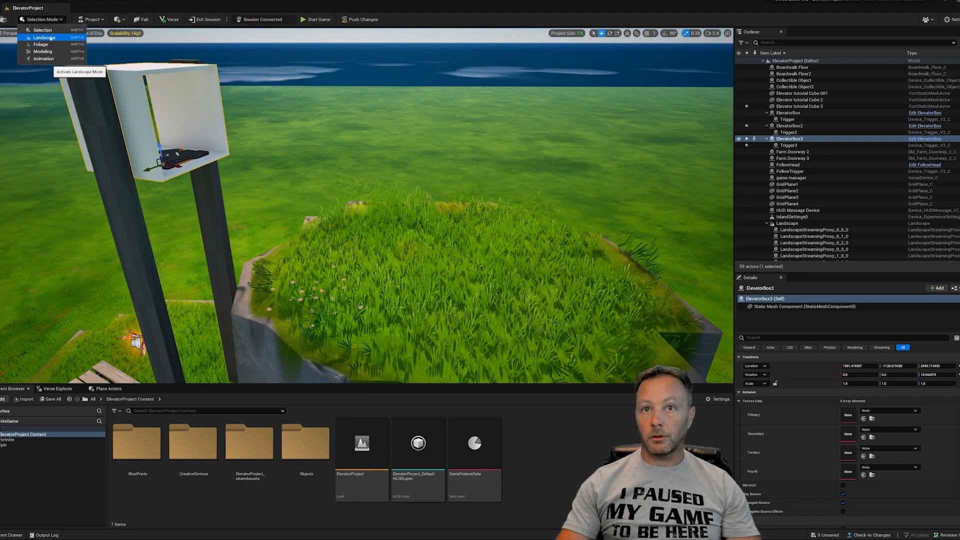
{"action": "left_click", "coordinate": [43, 37]}
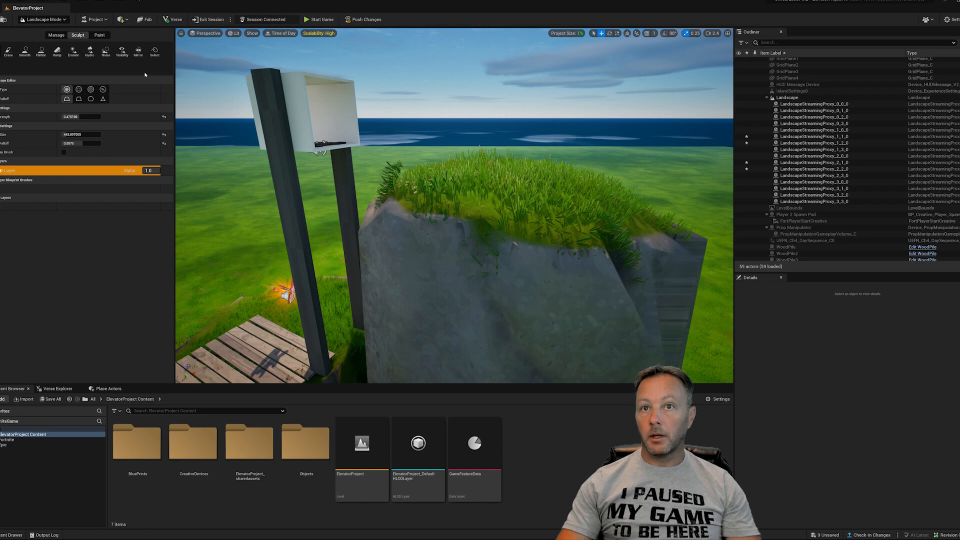
{"action": "left_click", "coordinate": [40, 50]}
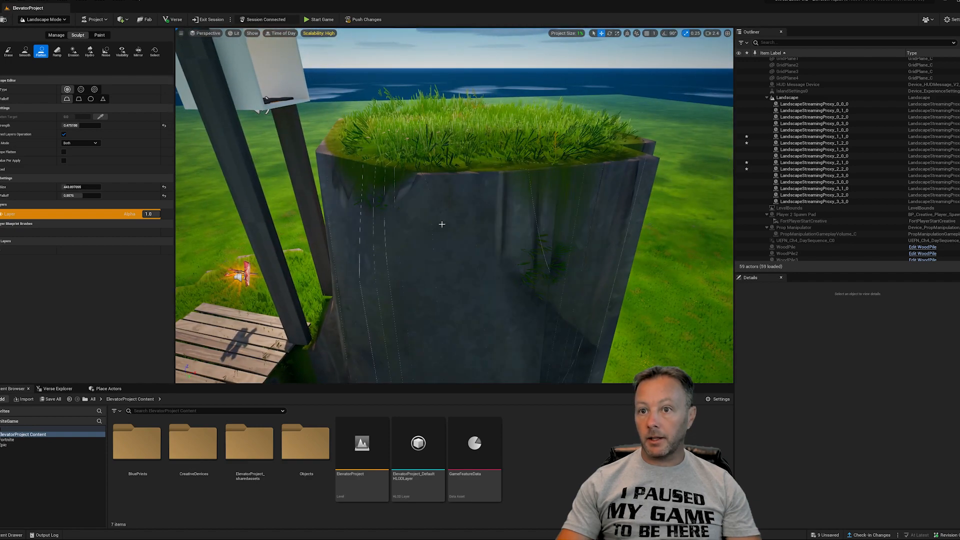
Flatten the rock pillar's top so a third boardwalk floor can sit on it.
{"action": "left_click", "coordinate": [40, 19]}
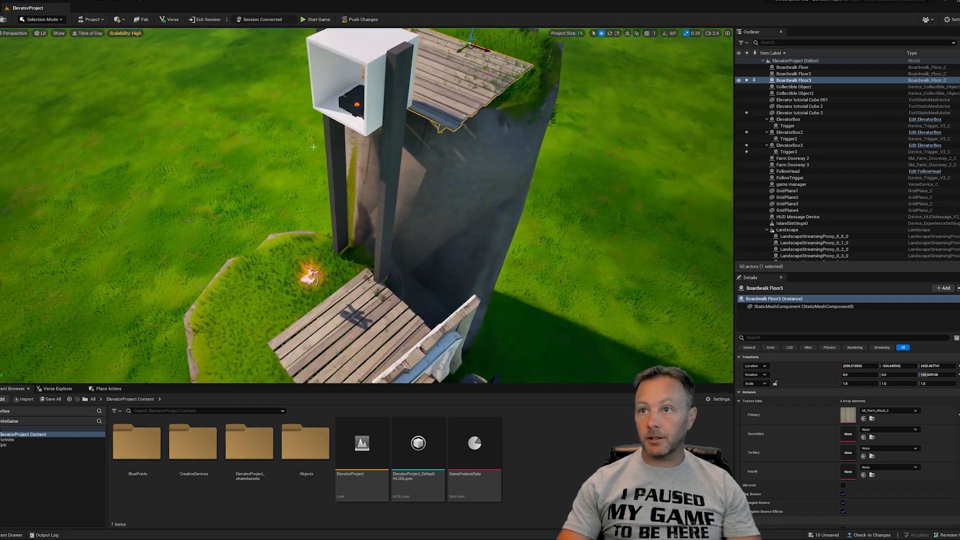
Duplicate Boardwalk Floor3 as Boardwalk Floor4 for the elevator's other stop.
{"action": "left_click", "coordinate": [790, 145]}
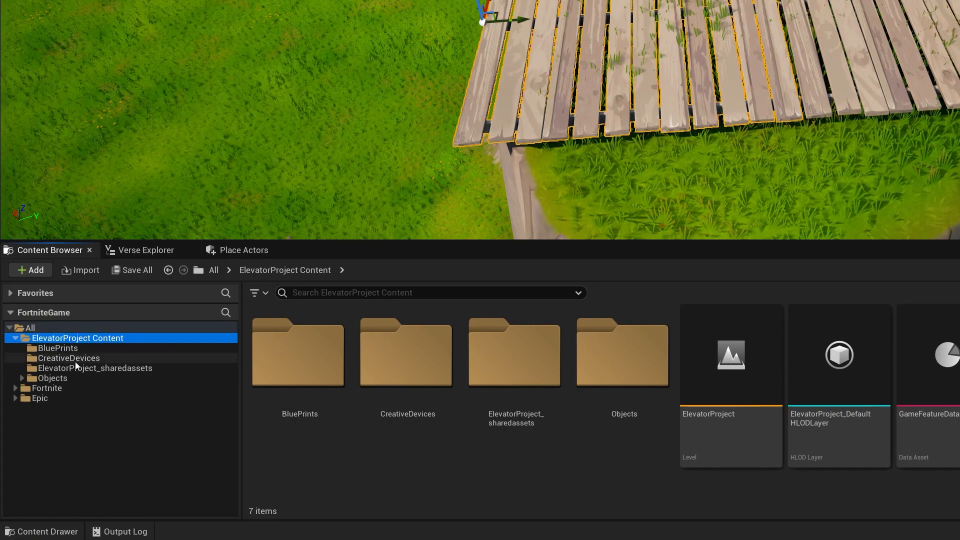
Open game_manager.verse and scroll to the elevator initialization in OnBegin.
{"action": "left_click", "coordinate": [69, 358]}
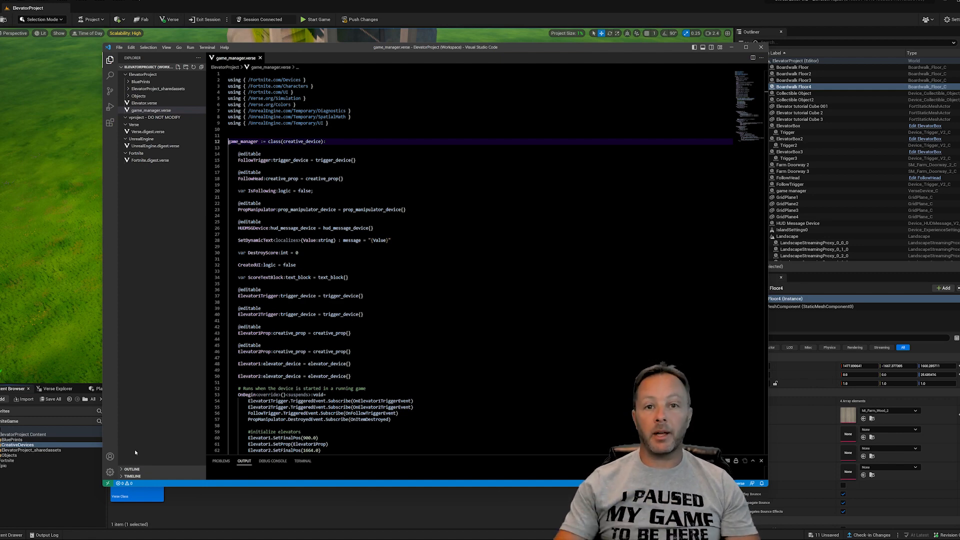
{"action": "scroll", "scroll_direction": "down", "scroll_amount": 3}
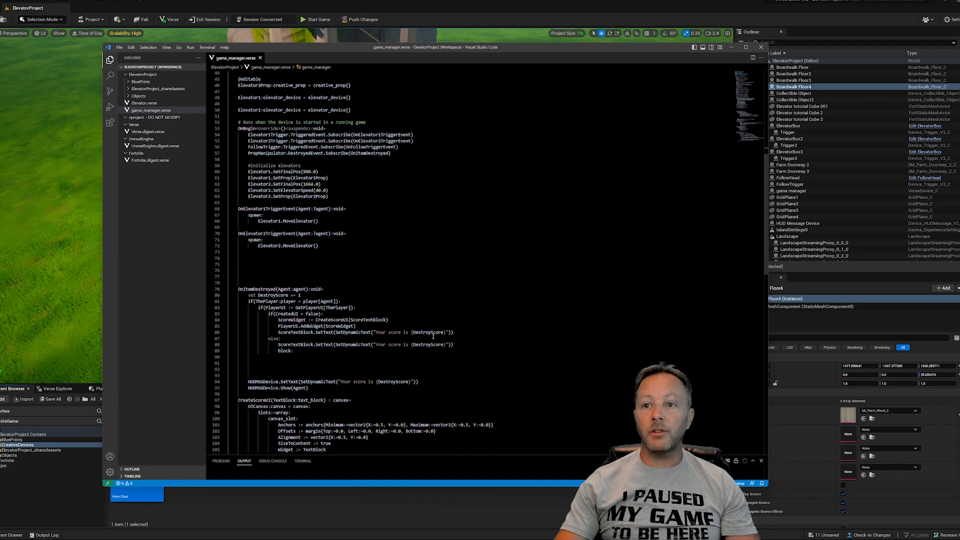
{"action": "scroll", "scroll_direction": "down", "scroll_amount": 3}
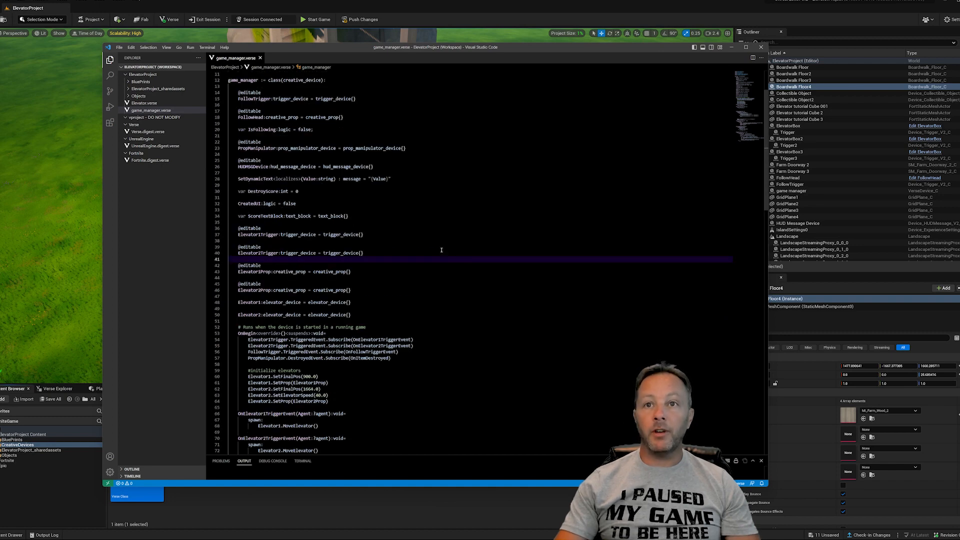
{"action": "left_click", "coordinate": [285, 58]}
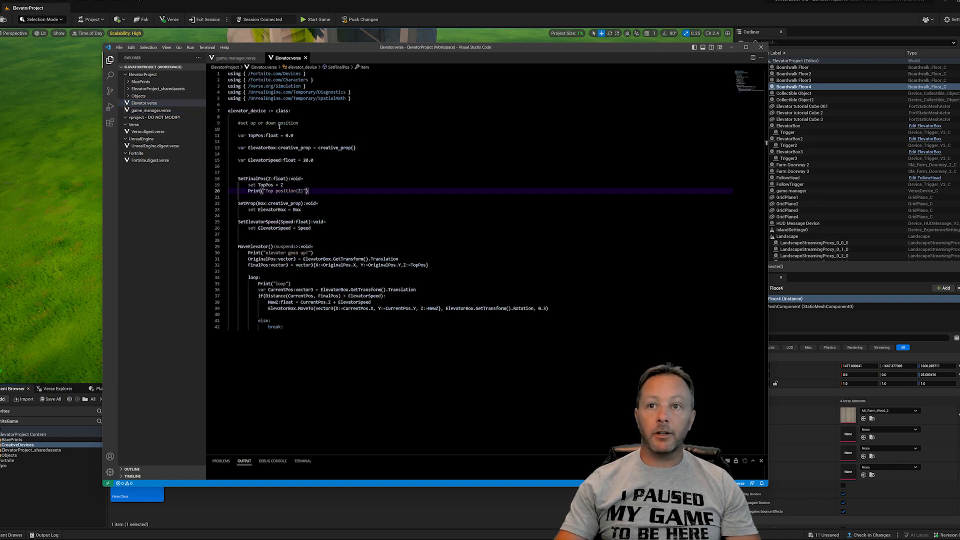
{"action": "key", "text": "ctrl+a"}
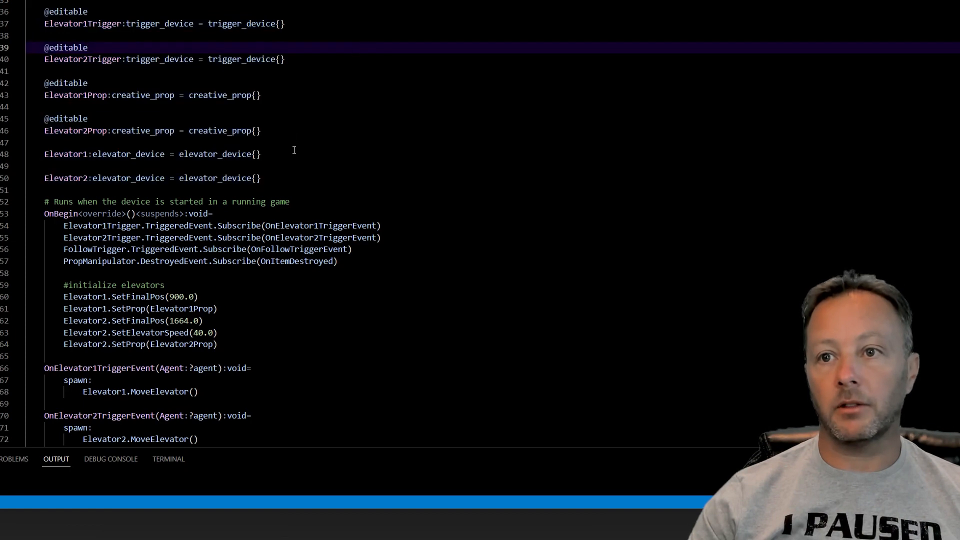
{"action": "left_click_drag", "start_coordinate": [66, 11], "coordinate": [260, 178]}
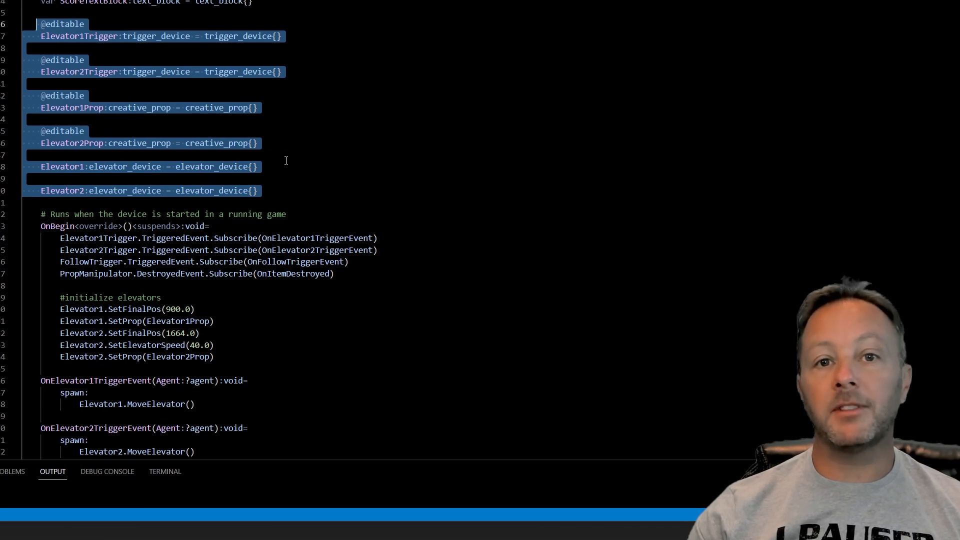
Copy the Elevator2 trigger, prop and device declarations and rename them to Elevator3.
{"action": "left_click", "coordinate": [282, 72]}
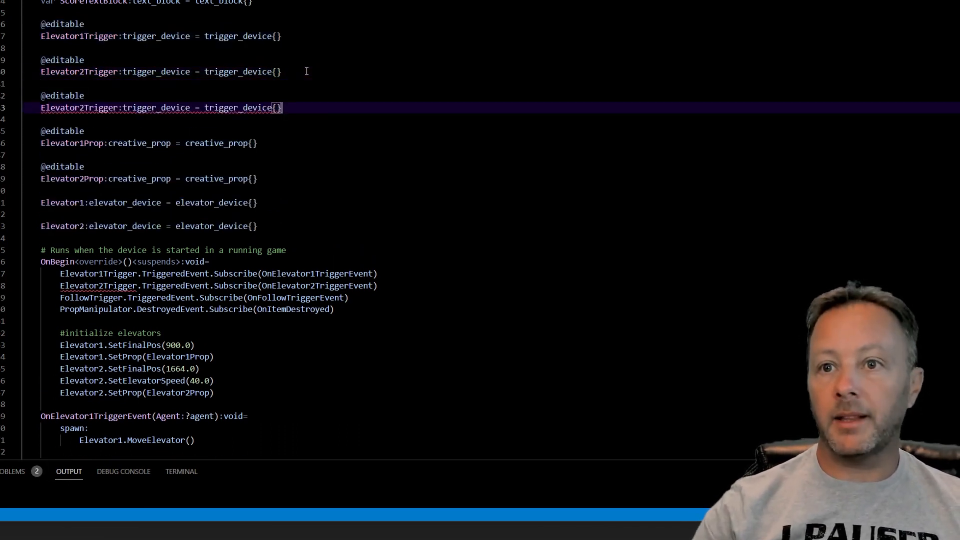
{"action": "mouse_move", "coordinate": [122, 112]}
{"action": "type", "text": "3"}
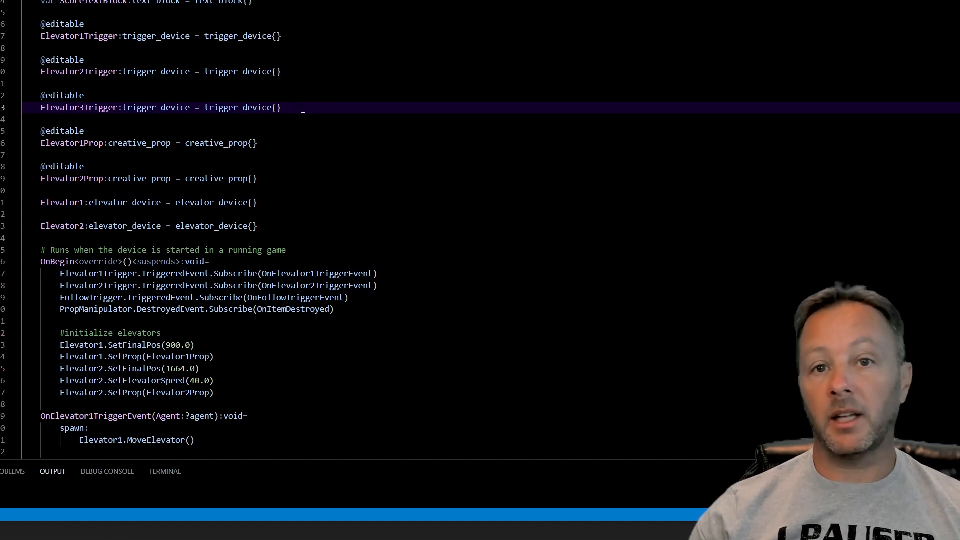
{"action": "left_click_drag", "start_coordinate": [282, 108], "coordinate": [61, 96]}
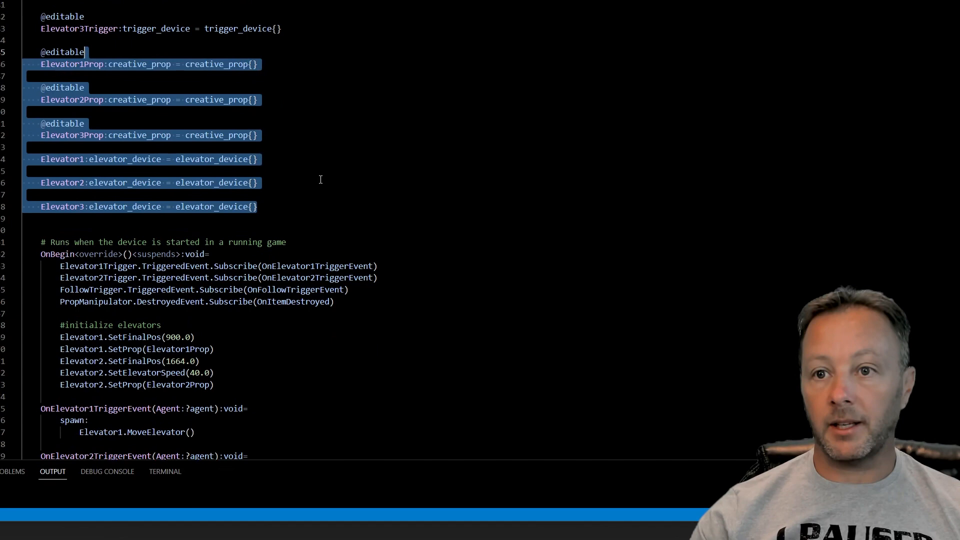
Add the OnElevator3TriggerEvent handler spawning Elevator3.MoveElevator() and select Elevator2's init lines.
{"action": "scroll", "scroll_direction": "down", "scroll_amount": 3}
{"action": "type", "text": "Elevator3.MoveElevator()"}
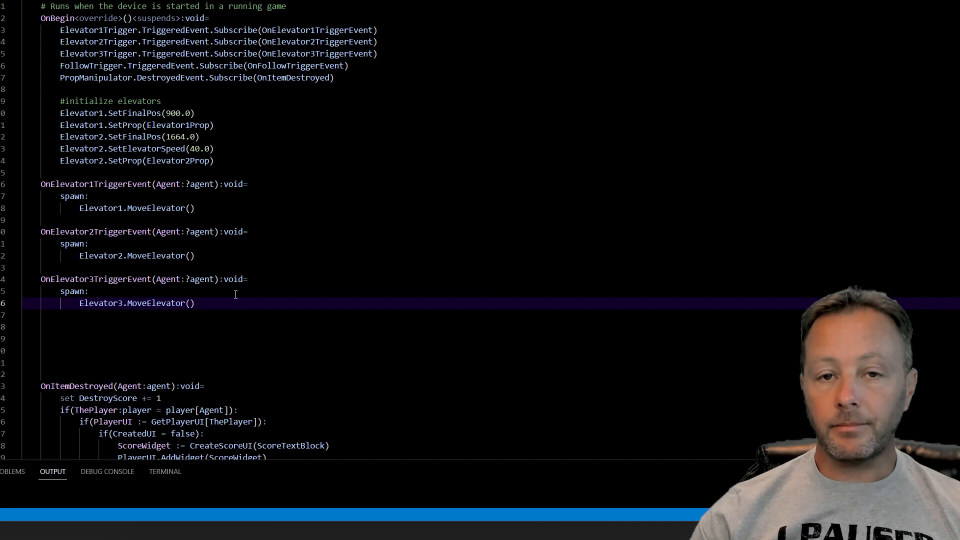
{"action": "double_click", "coordinate": [136, 208]}
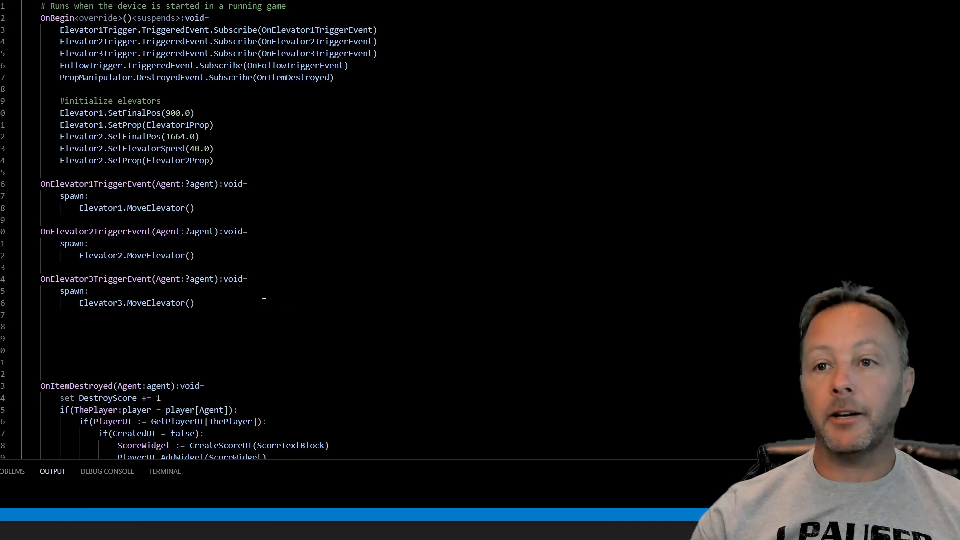
{"action": "mouse_move", "coordinate": [211, 306]}
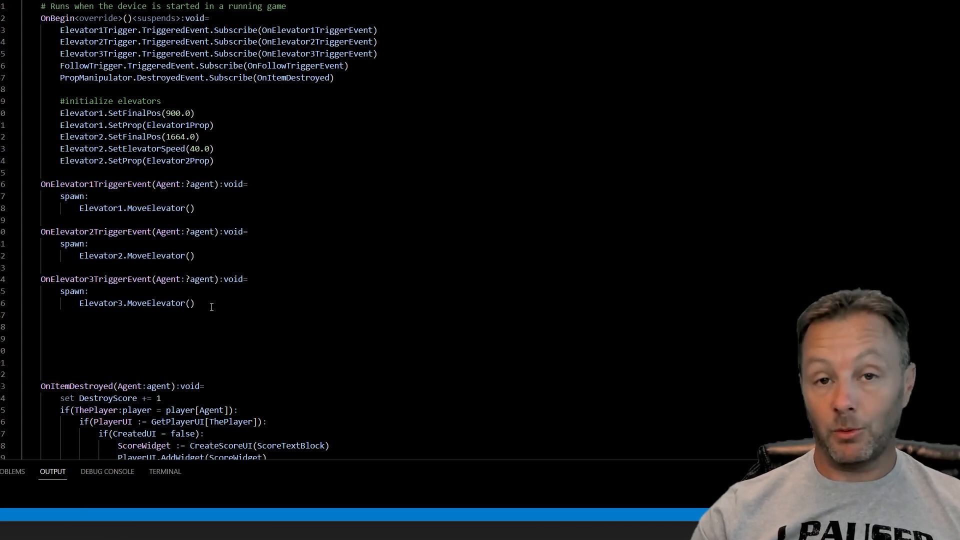
{"action": "left_click_drag", "start_coordinate": [91, 243], "coordinate": [194, 303]}
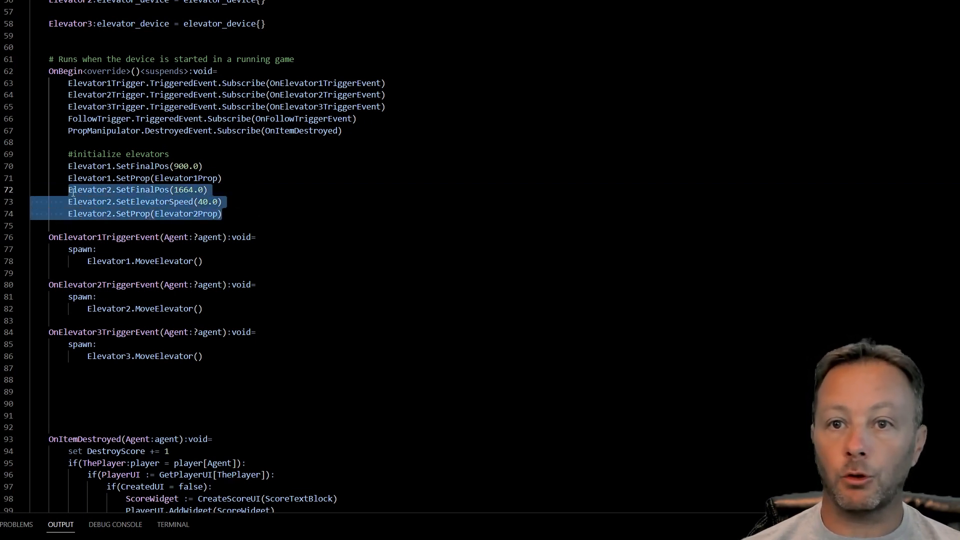
Initialize Elevator3 with final position 2415.0, speed 40.0 and Elevator3Prop.
{"action": "left_click", "coordinate": [233, 214]}
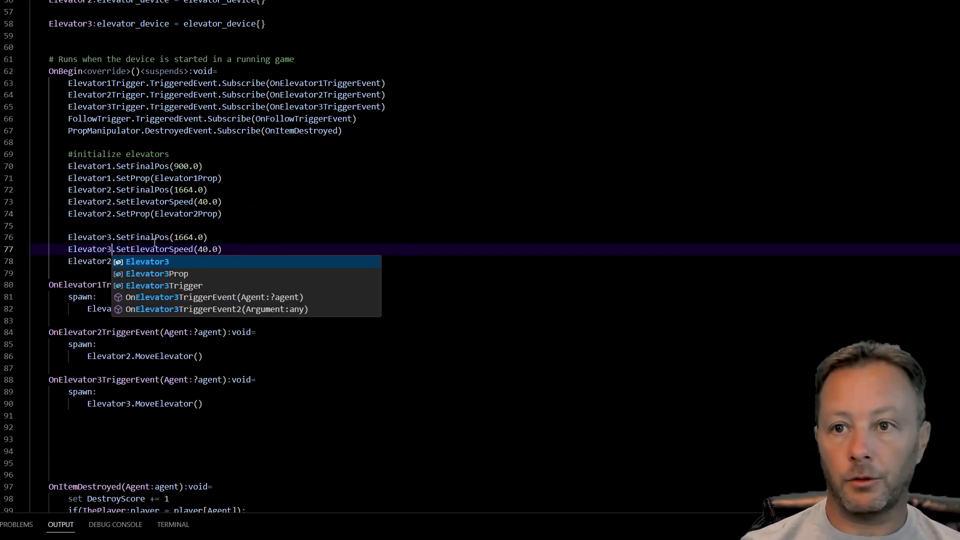
{"action": "type", "text": ".SetProp(Elevator2Prop)"}
{"action": "left_click", "coordinate": [138, 237]}
{"action": "type", "text": "2415"}
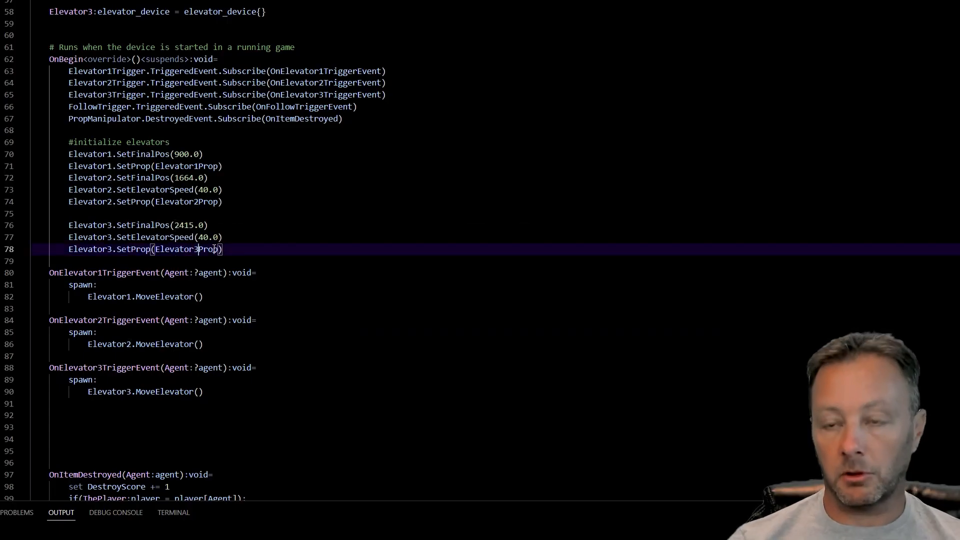
{"action": "double_click", "coordinate": [188, 249]}
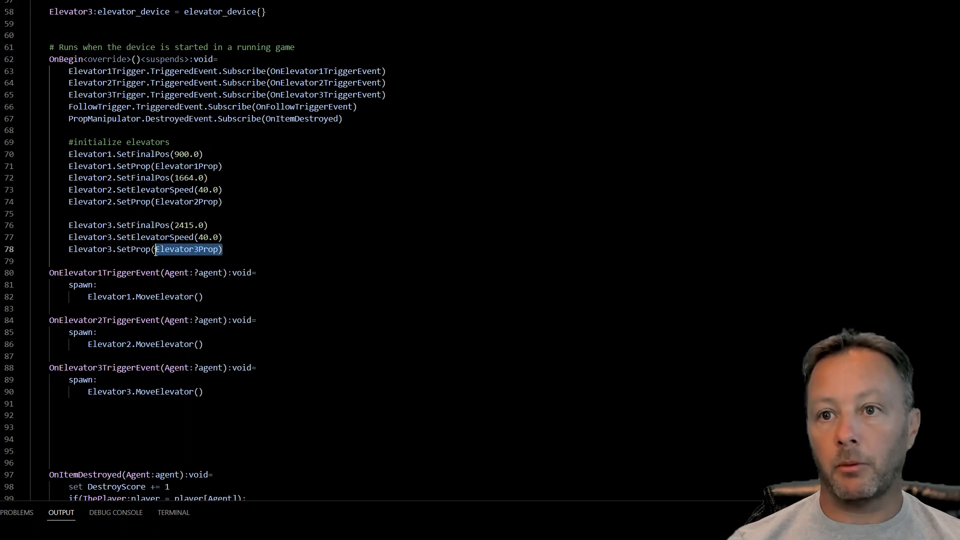
{"action": "mouse_move", "coordinate": [272, 253]}
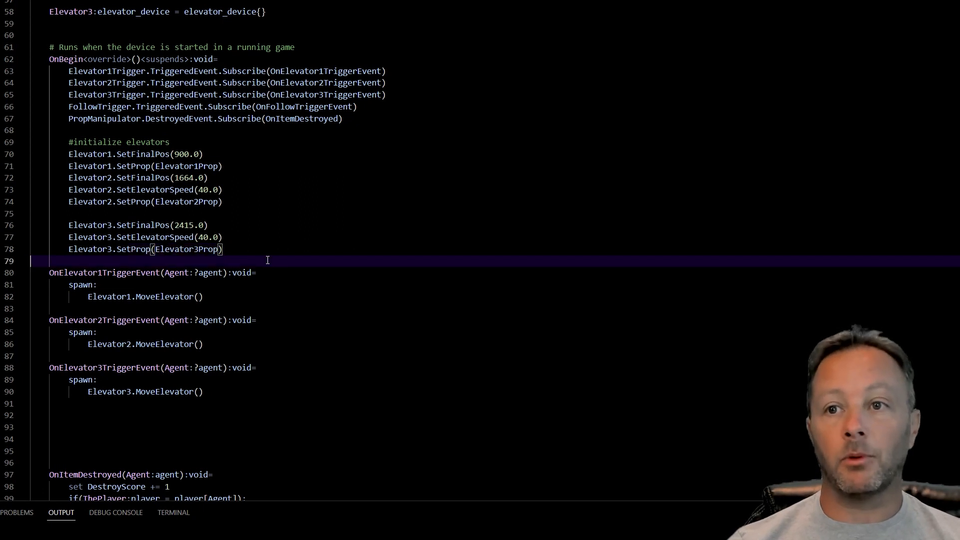
{"action": "left_click", "coordinate": [237, 201]}
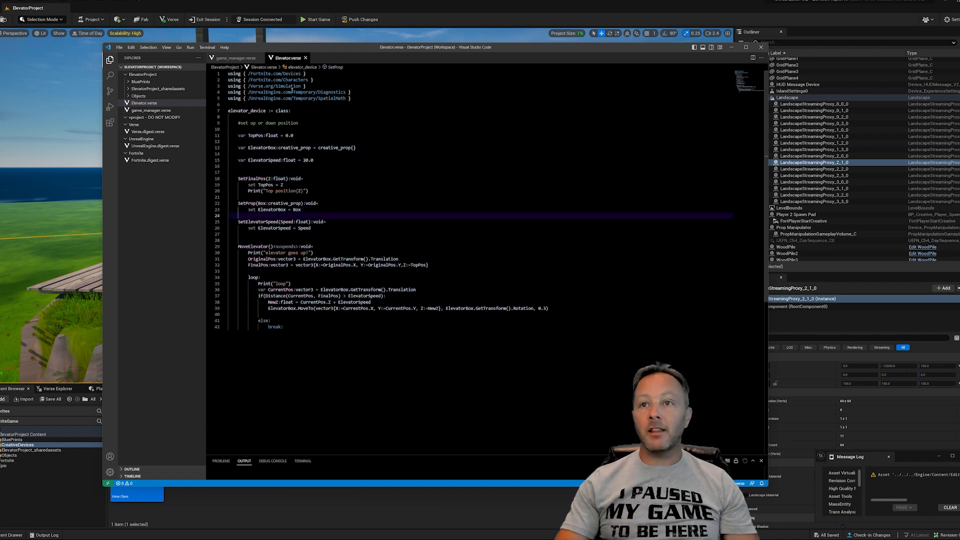
{"action": "left_click", "coordinate": [234, 58]}
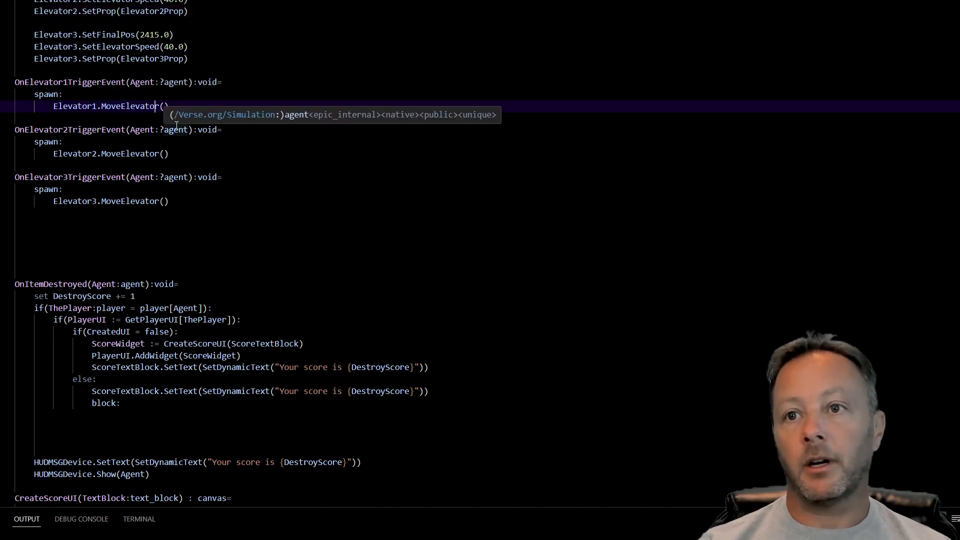
{"action": "type", "text": "1"}
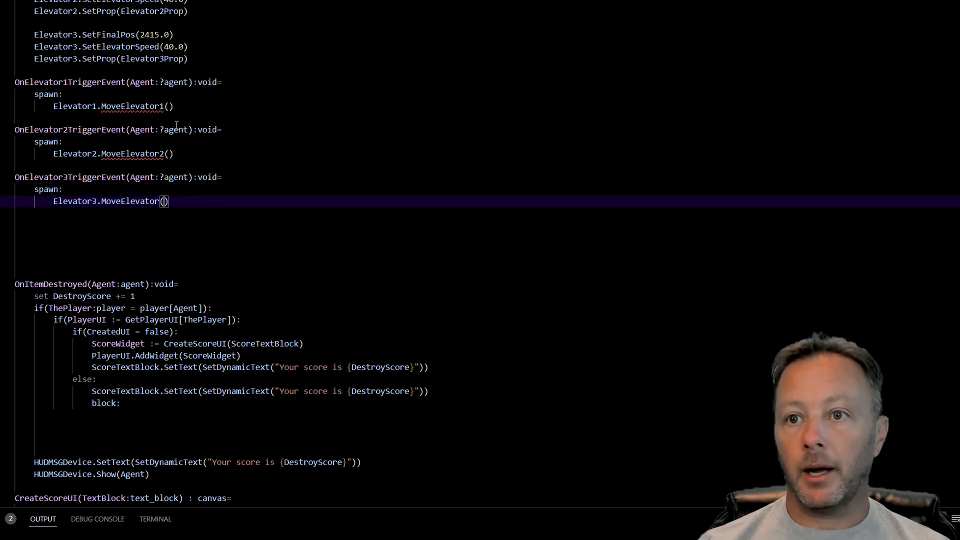
{"action": "scroll", "scroll_direction": "down", "scroll_amount": 3}
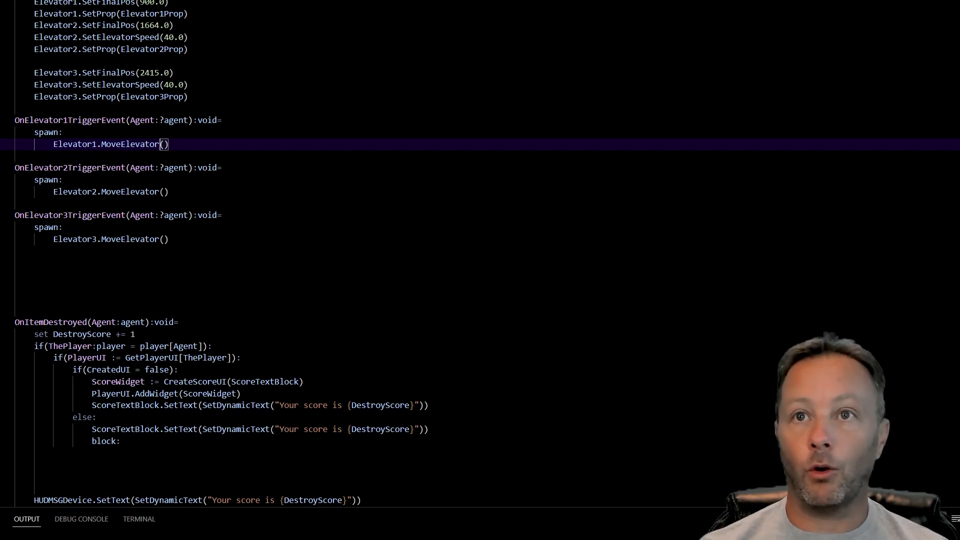
{"action": "left_click", "coordinate": [162, 9]}
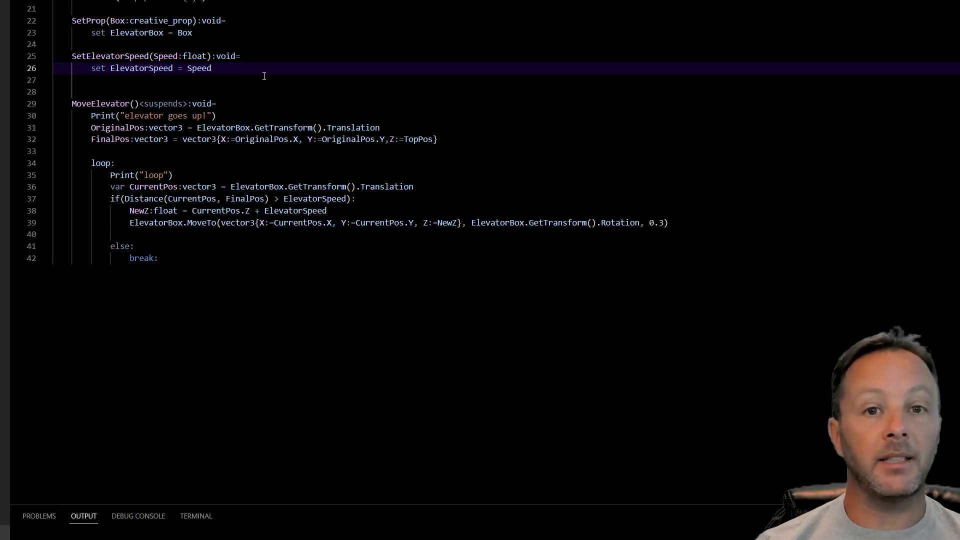
{"action": "mouse_move", "coordinate": [93, 127]}
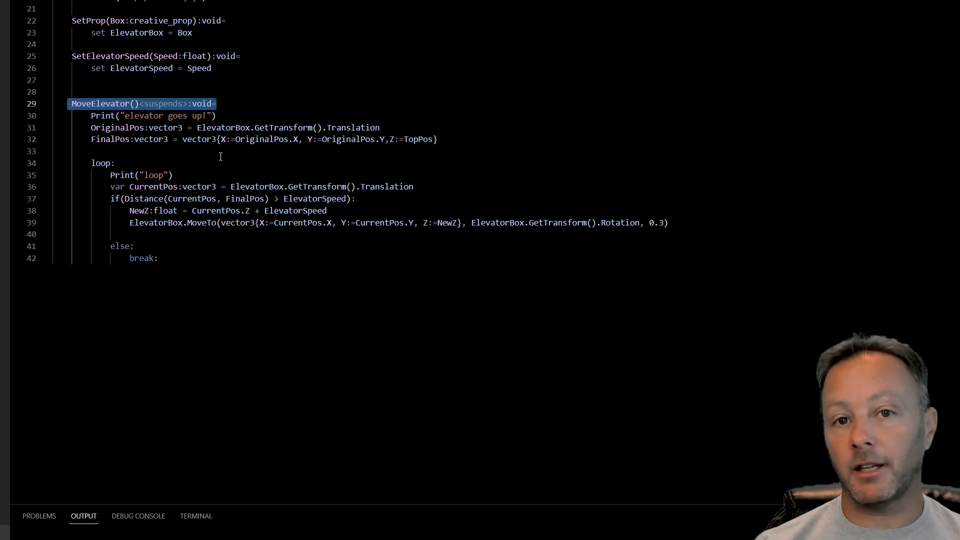
{"action": "left_click", "coordinate": [220, 151]}
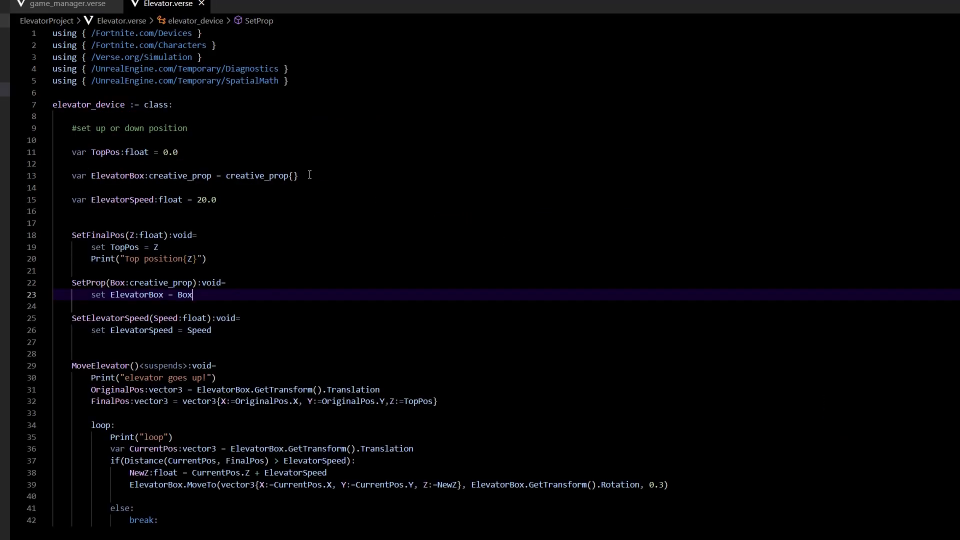
{"action": "double_click", "coordinate": [156, 104]}
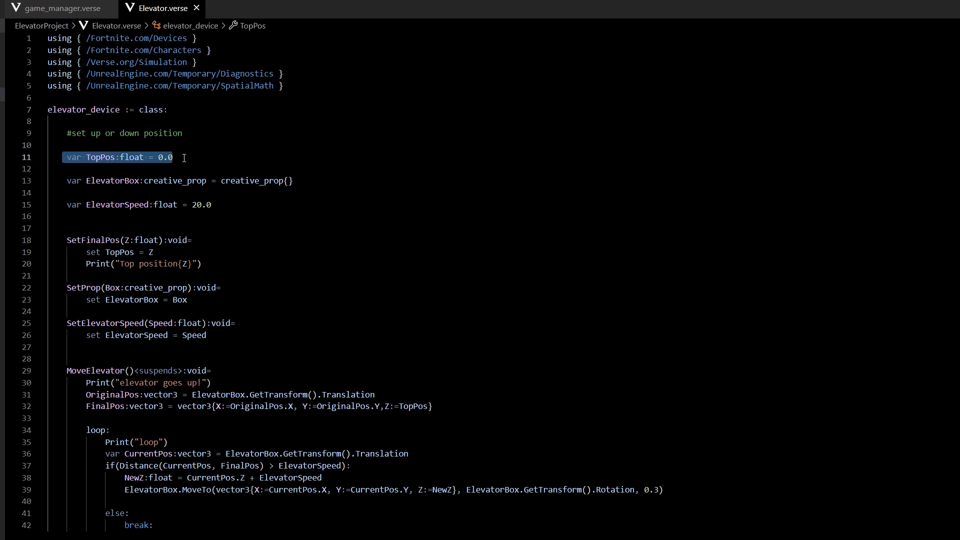
{"action": "double_click", "coordinate": [165, 157]}
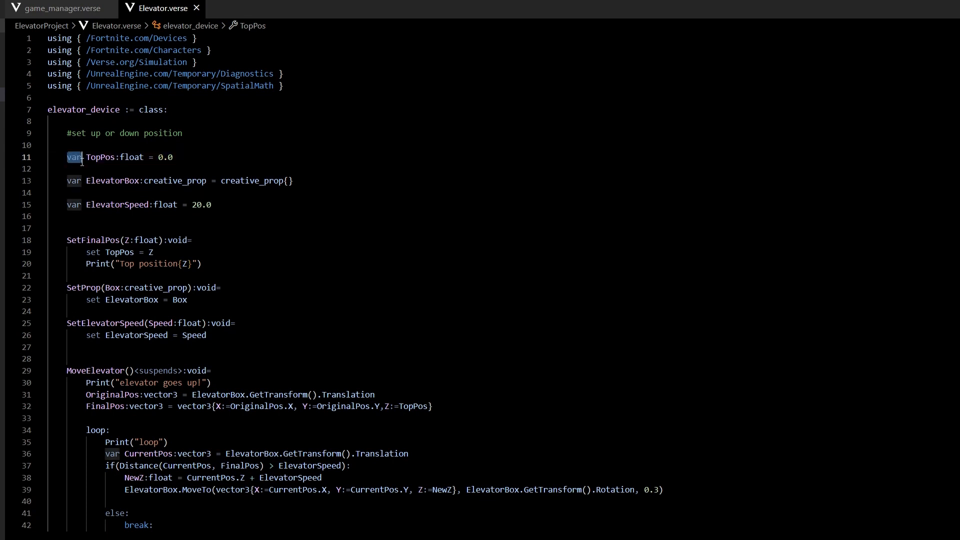
{"action": "left_click", "coordinate": [165, 181]}
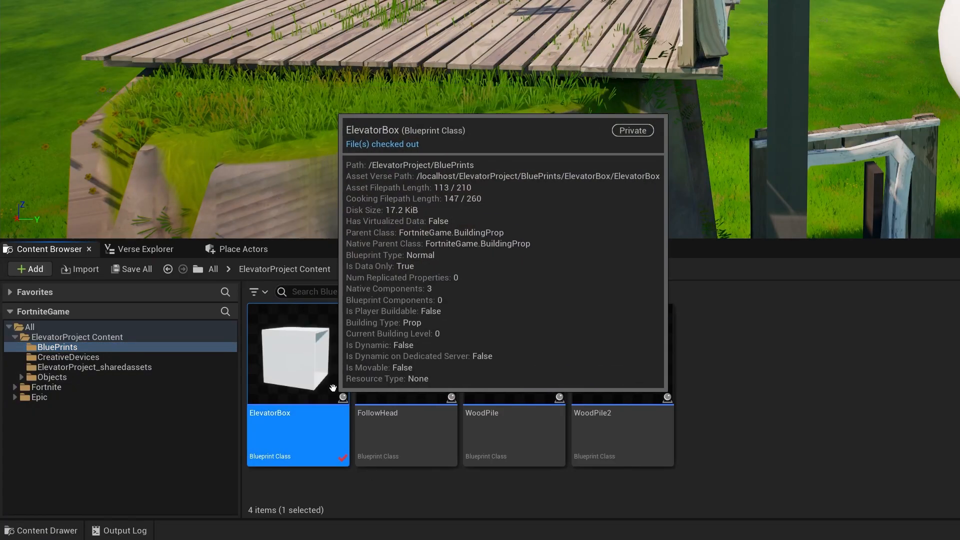
{"action": "mouse_move", "coordinate": [825, 412]}
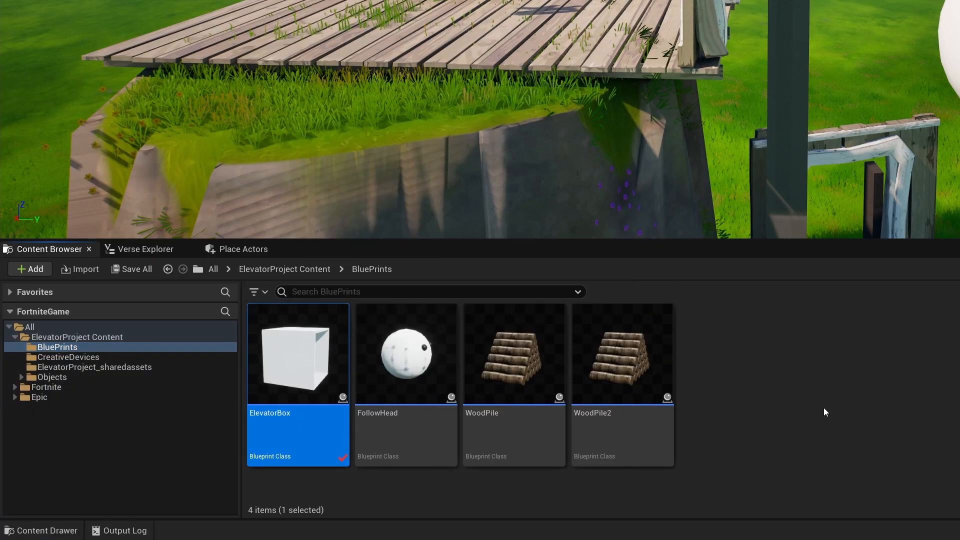
Return to the Elevator.verse tab showing the ElevatorSpeed default of 20.0.
{"action": "left_click", "coordinate": [148, 10]}
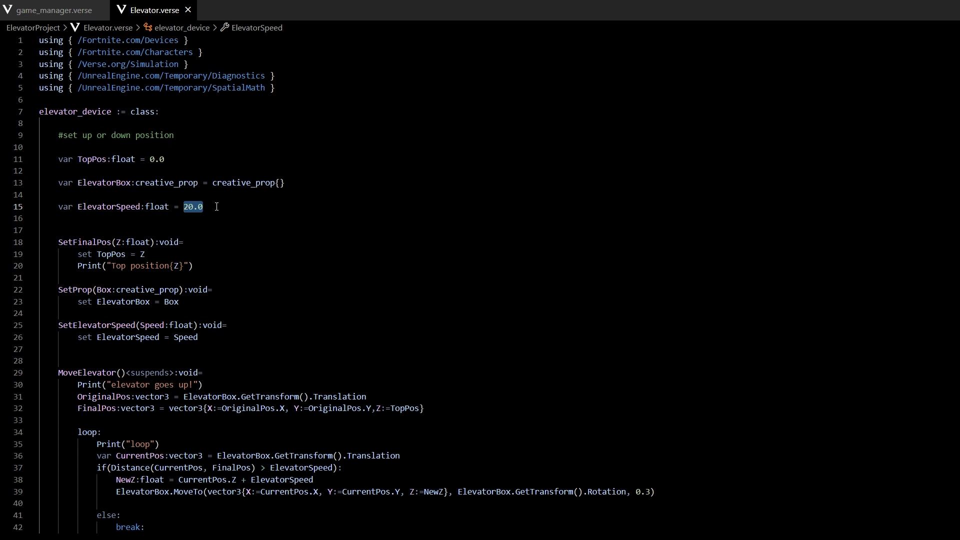
Show game_manager.verse where Elevator3's OnBegin speed reads 10.0.
{"action": "left_click", "coordinate": [52, 10]}
{"action": "type", "text": "Elevator3.SetElevatorSpeed(10.0)"}
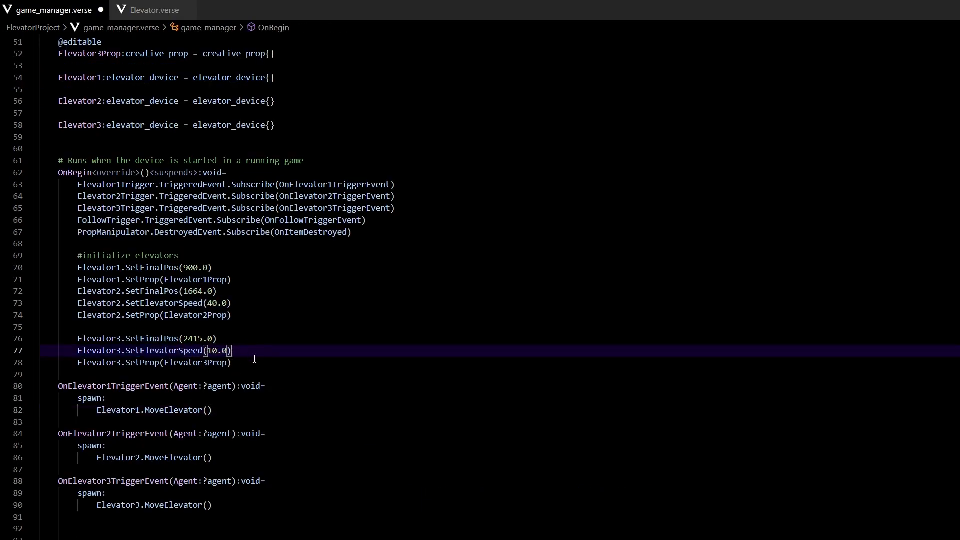
{"action": "mouse_move", "coordinate": [264, 363]}
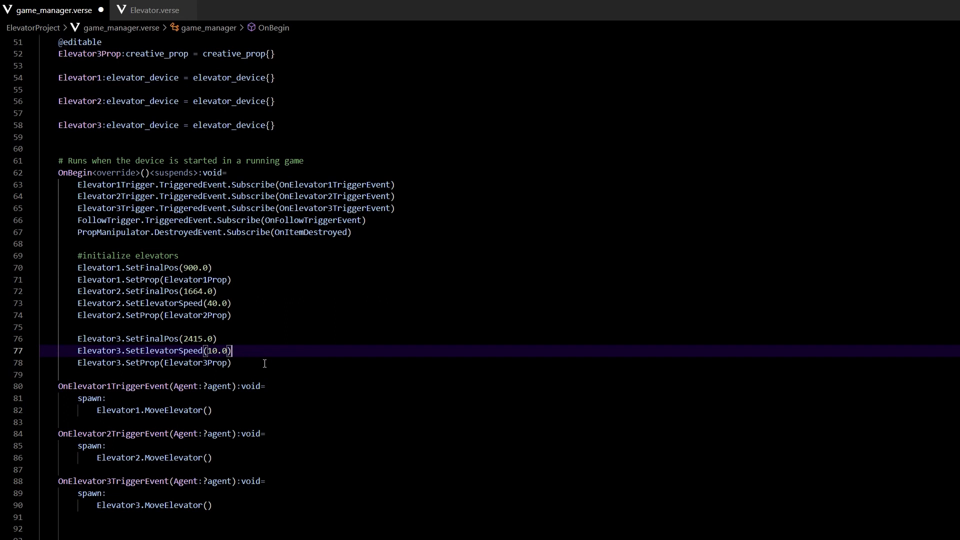
{"action": "mouse_move", "coordinate": [267, 358]}
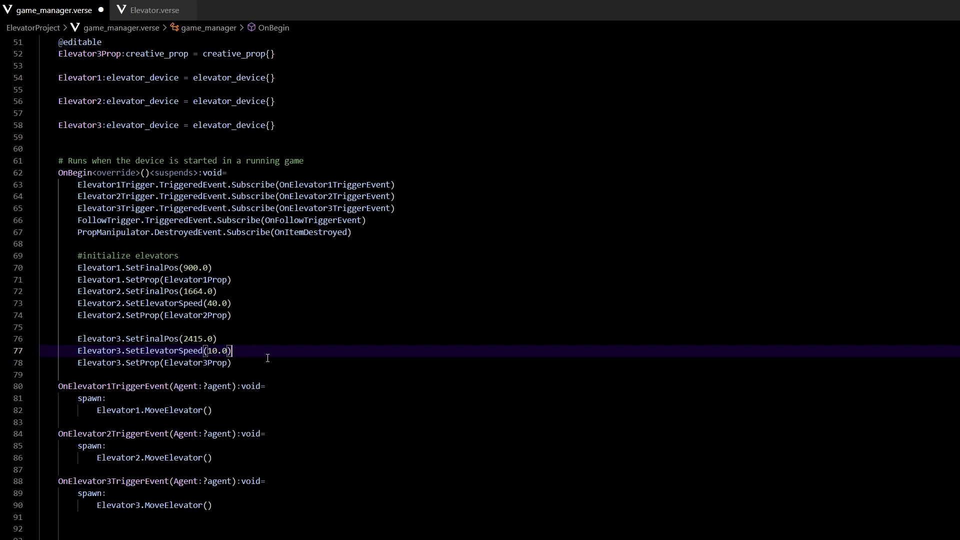
Review SetFinalPos, ElevatorSpeed and the MoveElevator loop in Elevator.verse, with TopPos default 0.0.
{"action": "left_click", "coordinate": [150, 10]}
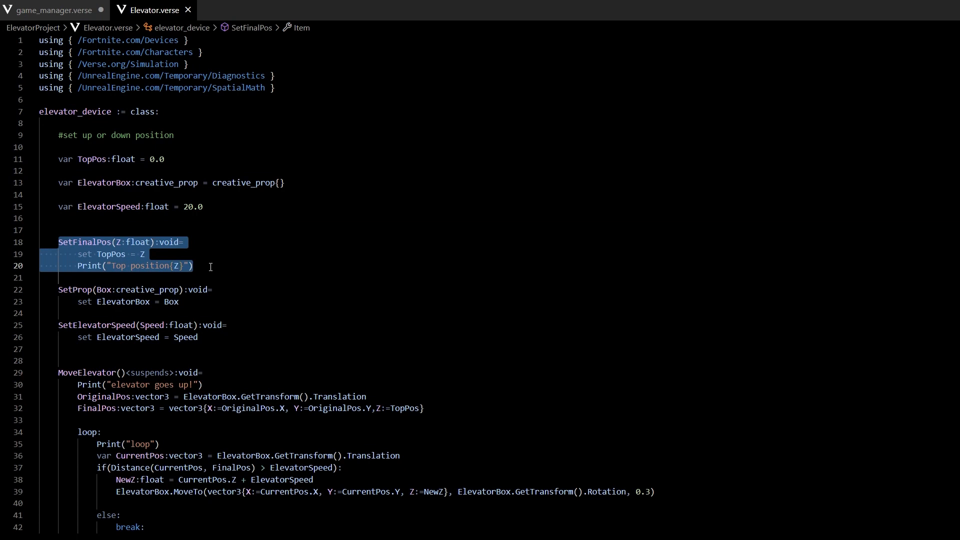
{"action": "left_click", "coordinate": [193, 266]}
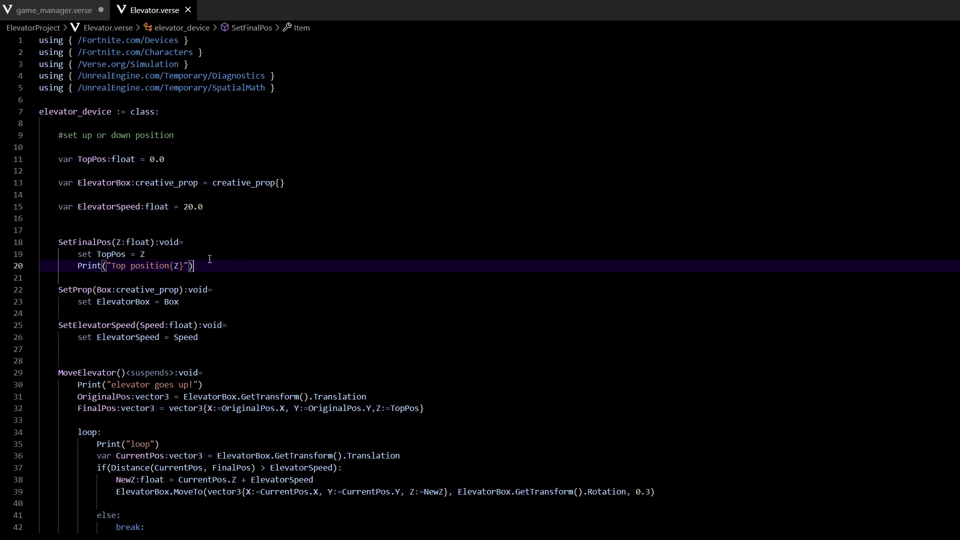
{"action": "double_click", "coordinate": [75, 289]}
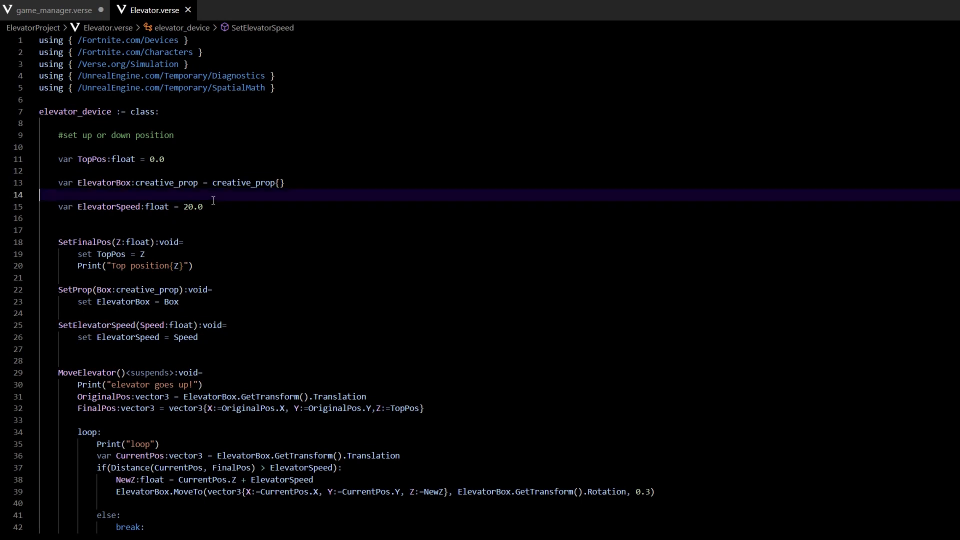
{"action": "double_click", "coordinate": [192, 206]}
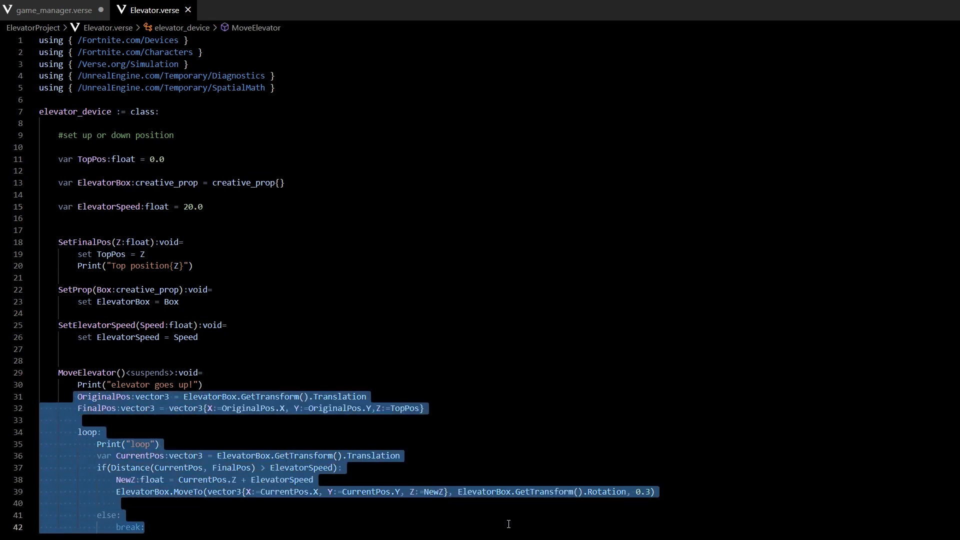
{"action": "mouse_move", "coordinate": [361, 476]}
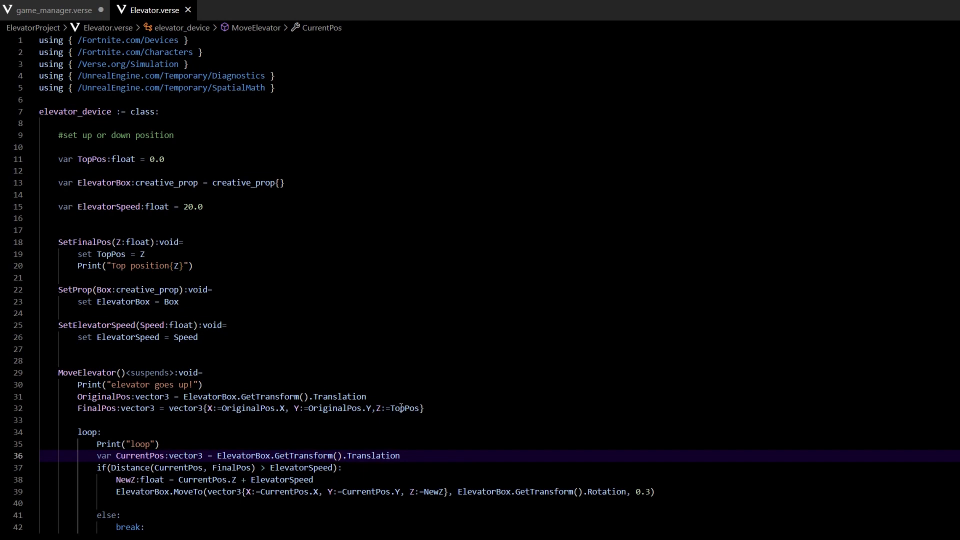
{"action": "left_click", "coordinate": [376, 408]}
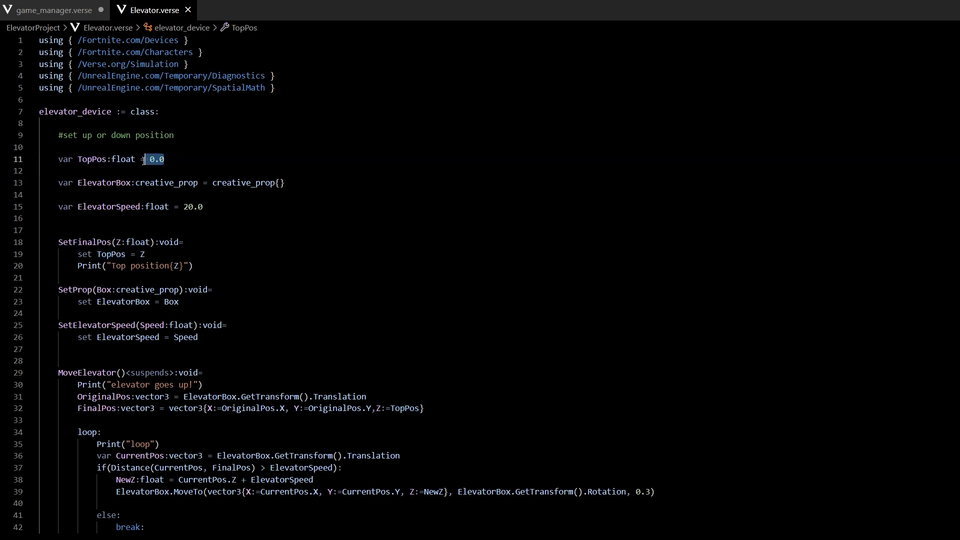
Highlight Elevator3's final position 2415.0, speed 10.0 and Elevator3Prop lines in game_manager.verse.
{"action": "left_click", "coordinate": [52, 10]}
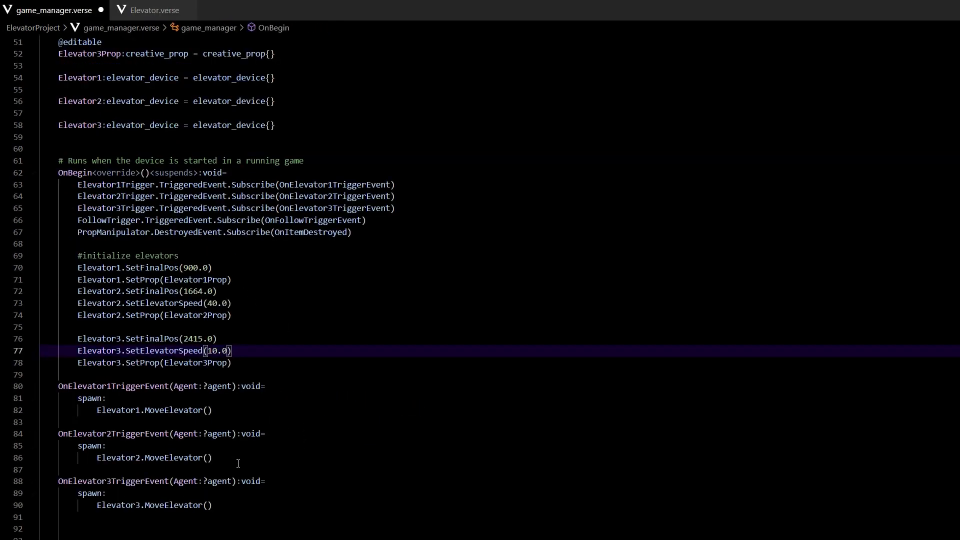
{"action": "double_click", "coordinate": [190, 268]}
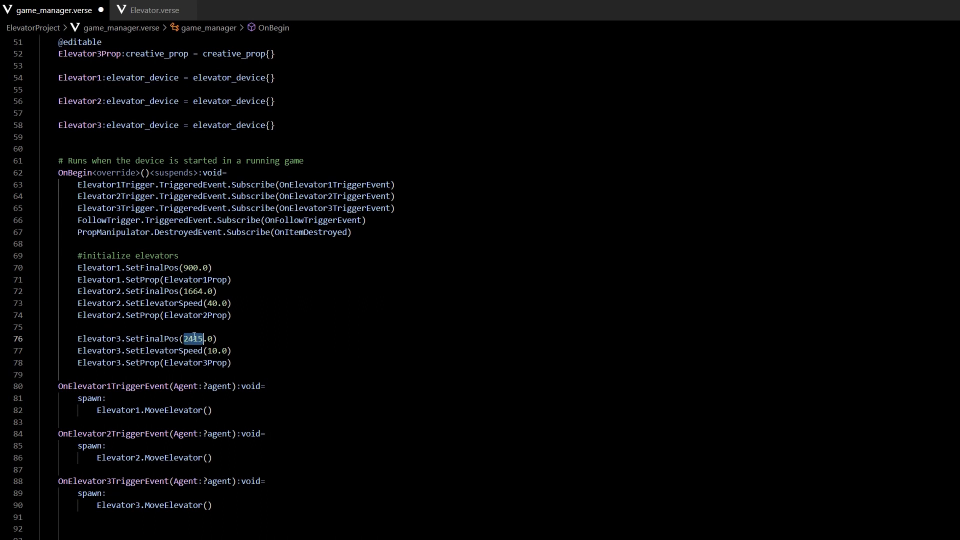
{"action": "triple_click", "coordinate": [147, 338]}
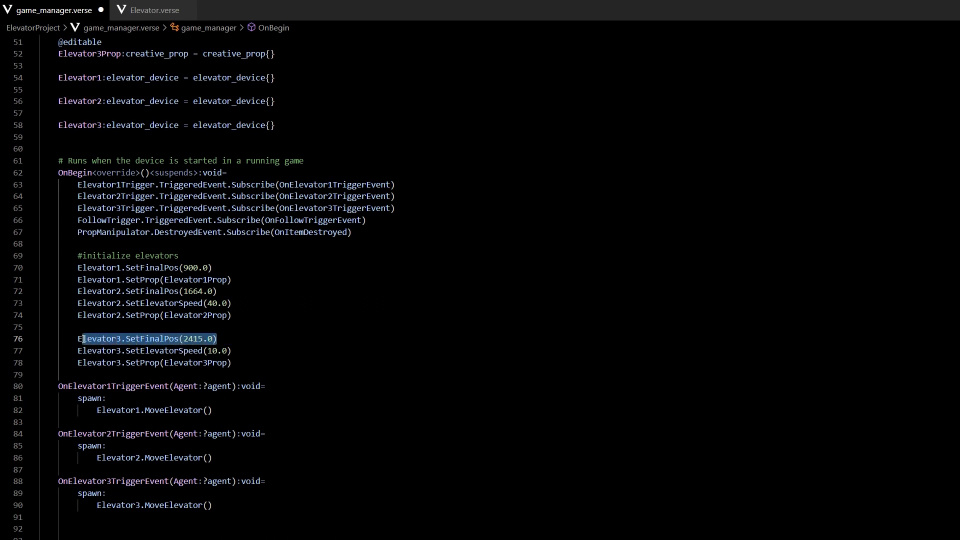
{"action": "left_click", "coordinate": [237, 339]}
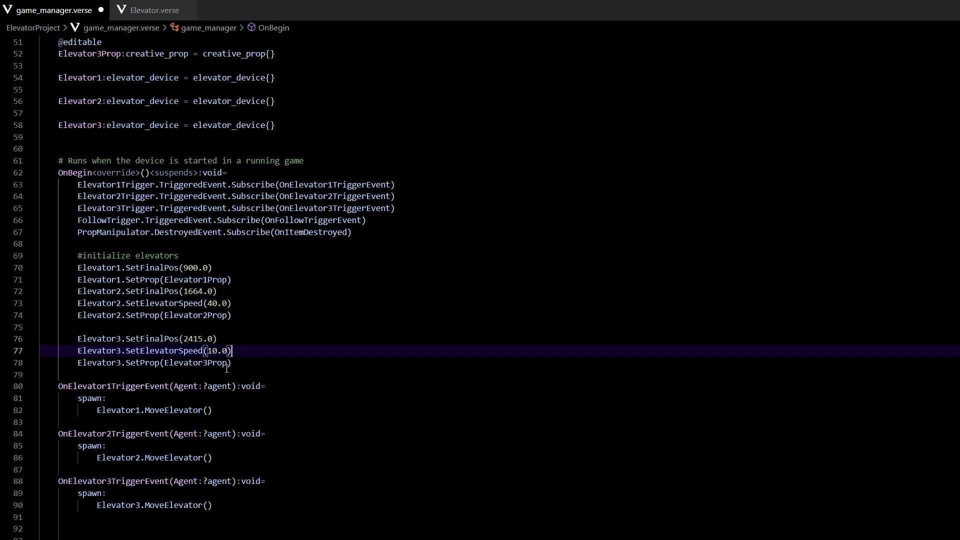
{"action": "left_click", "coordinate": [231, 362]}
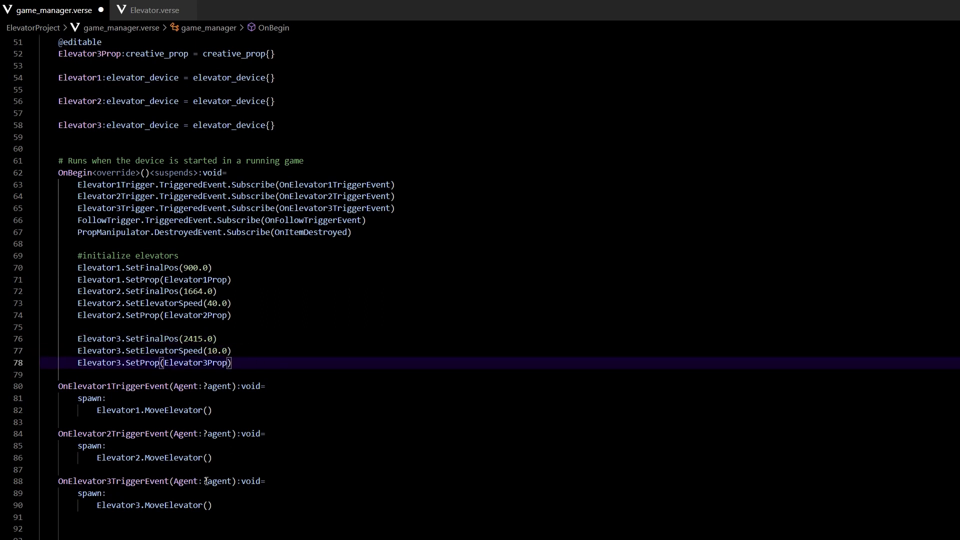
{"action": "mouse_move", "coordinate": [212, 464]}
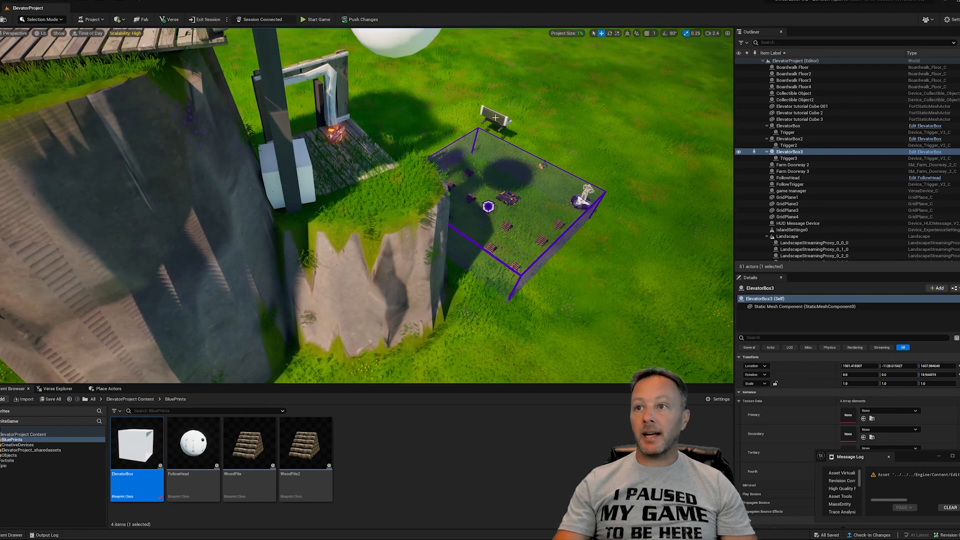
On the game manager device, set Elevator3Trigger to Trigger3 and Elevator3Prop to ElevatorBox3.
{"action": "left_click", "coordinate": [790, 190]}
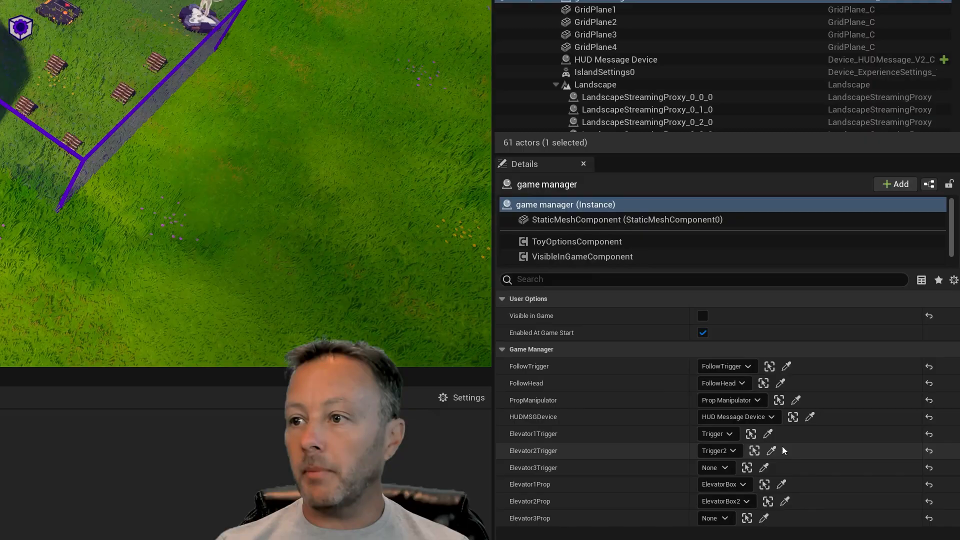
{"action": "left_click", "coordinate": [724, 467]}
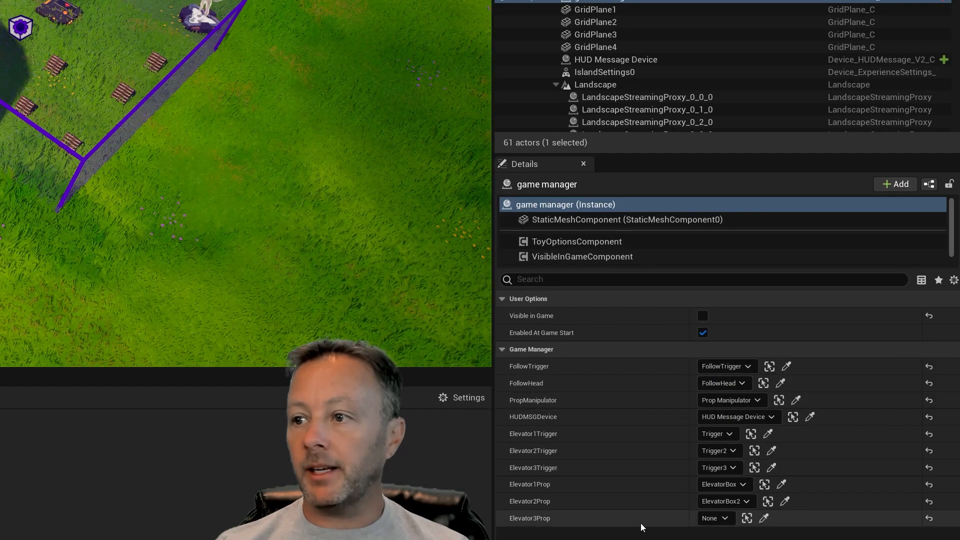
{"action": "left_click", "coordinate": [724, 518]}
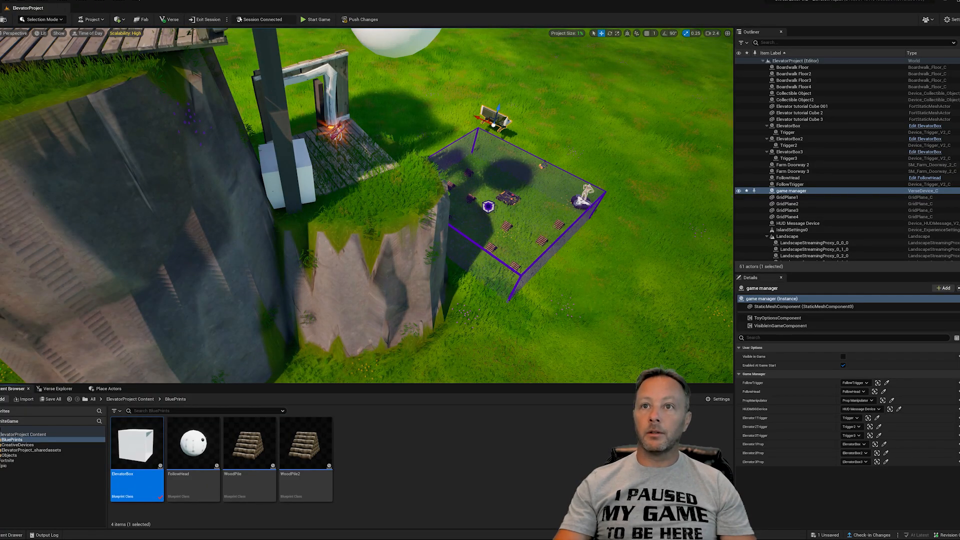
Launch a session, saving the changed game manager, and start the game to test the elevators.
{"action": "left_click", "coordinate": [207, 19]}
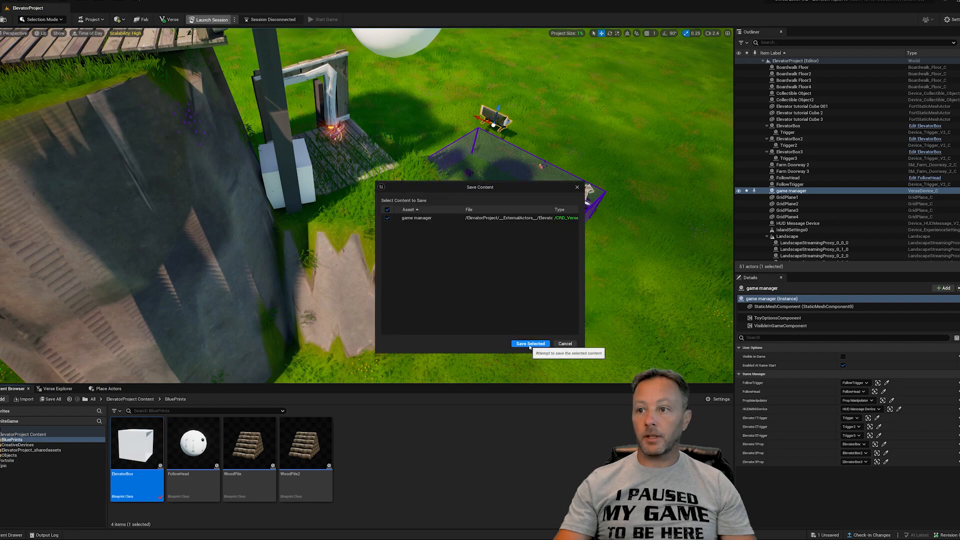
{"action": "left_click", "coordinate": [530, 343]}
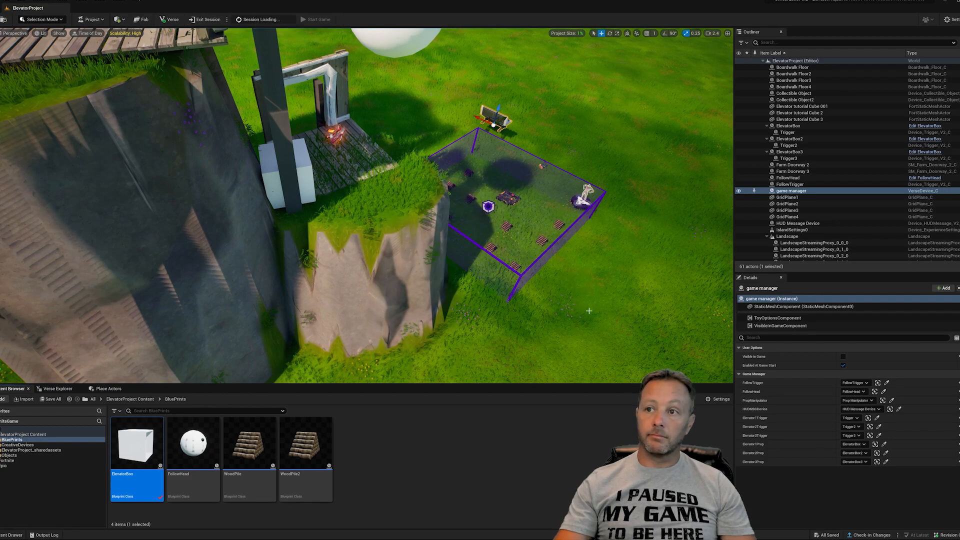
{"action": "left_click", "coordinate": [318, 19]}
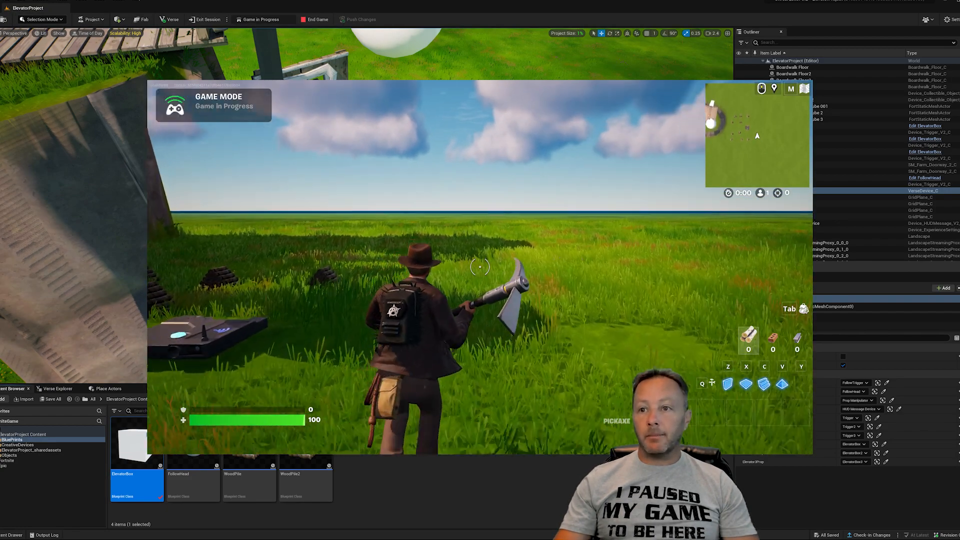